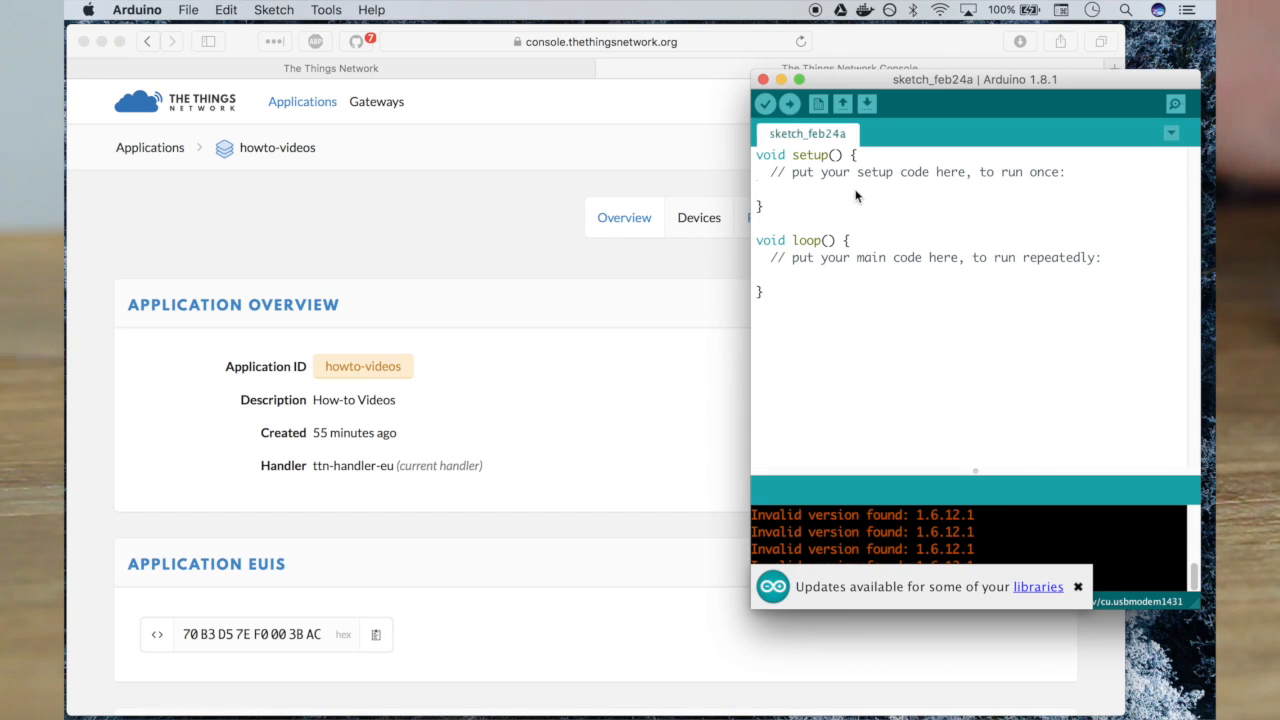
- Dismiss the updates notice and search Library Manager for 'thethingsnetwork', version 2.3.1 installed
{"action": "left_click", "coordinate": [1078, 586]}
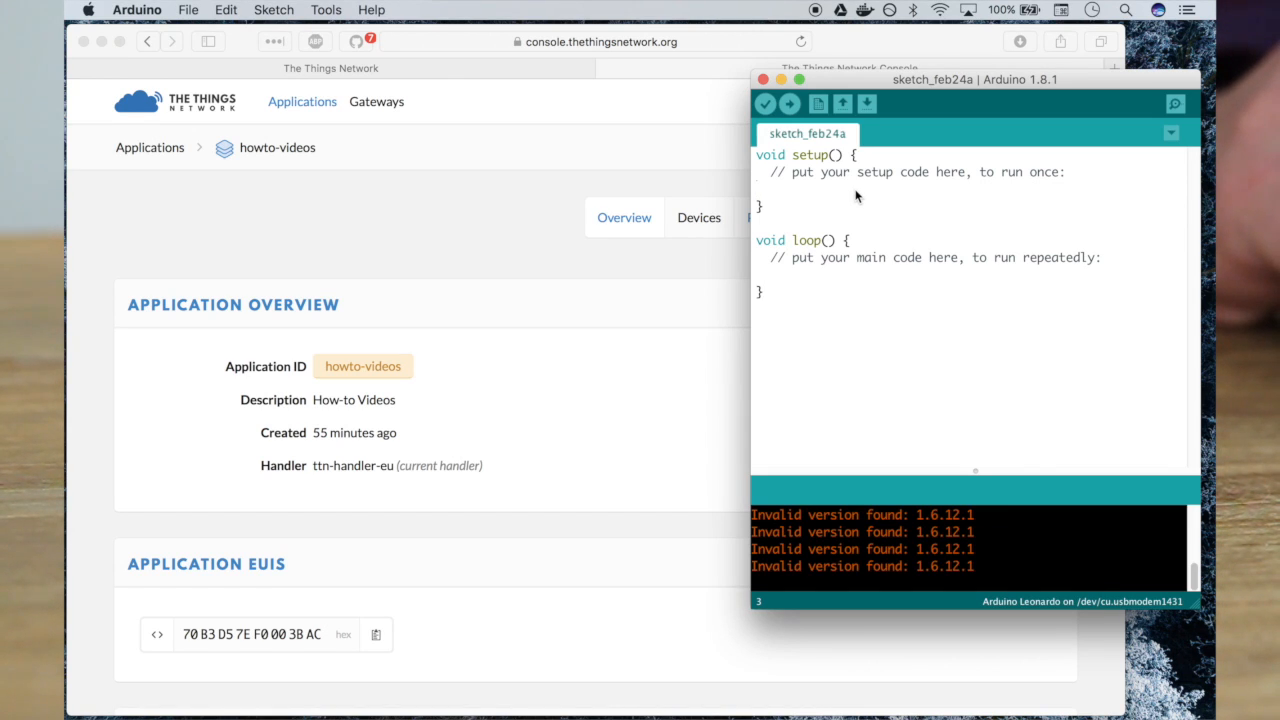
{"action": "mouse_move", "coordinate": [669, 193]}
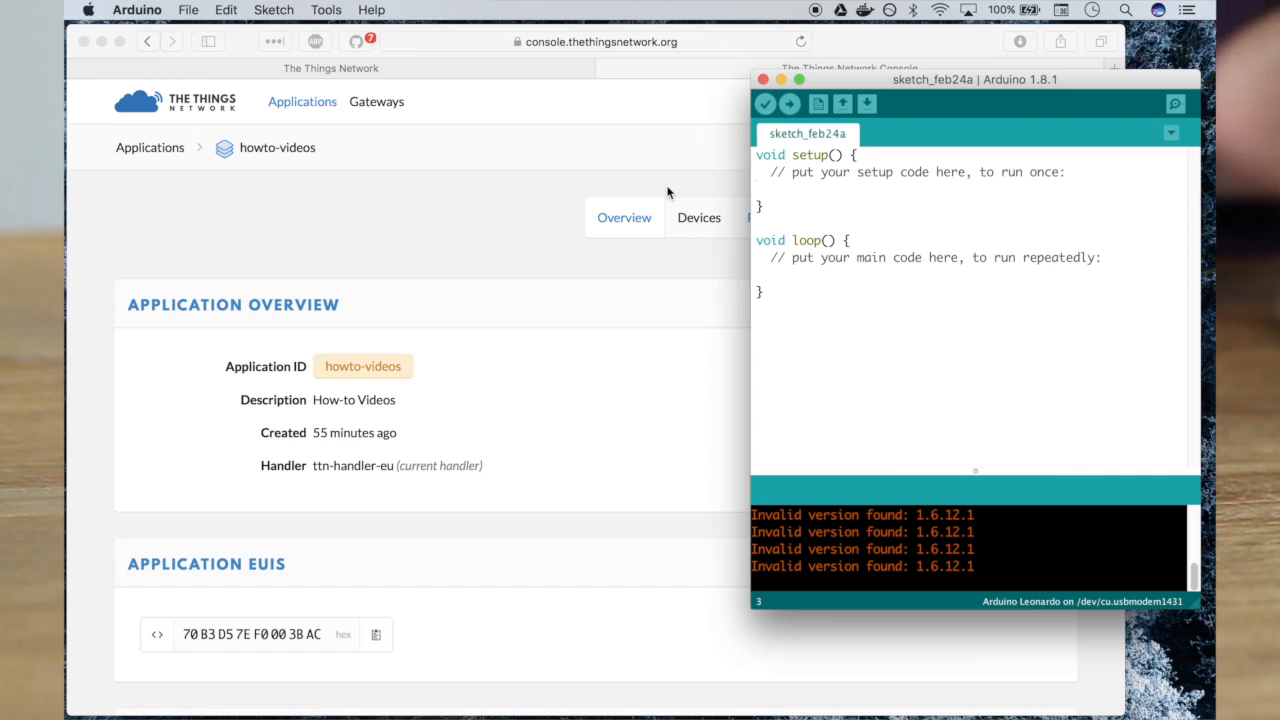
{"action": "mouse_move", "coordinate": [337, 90]}
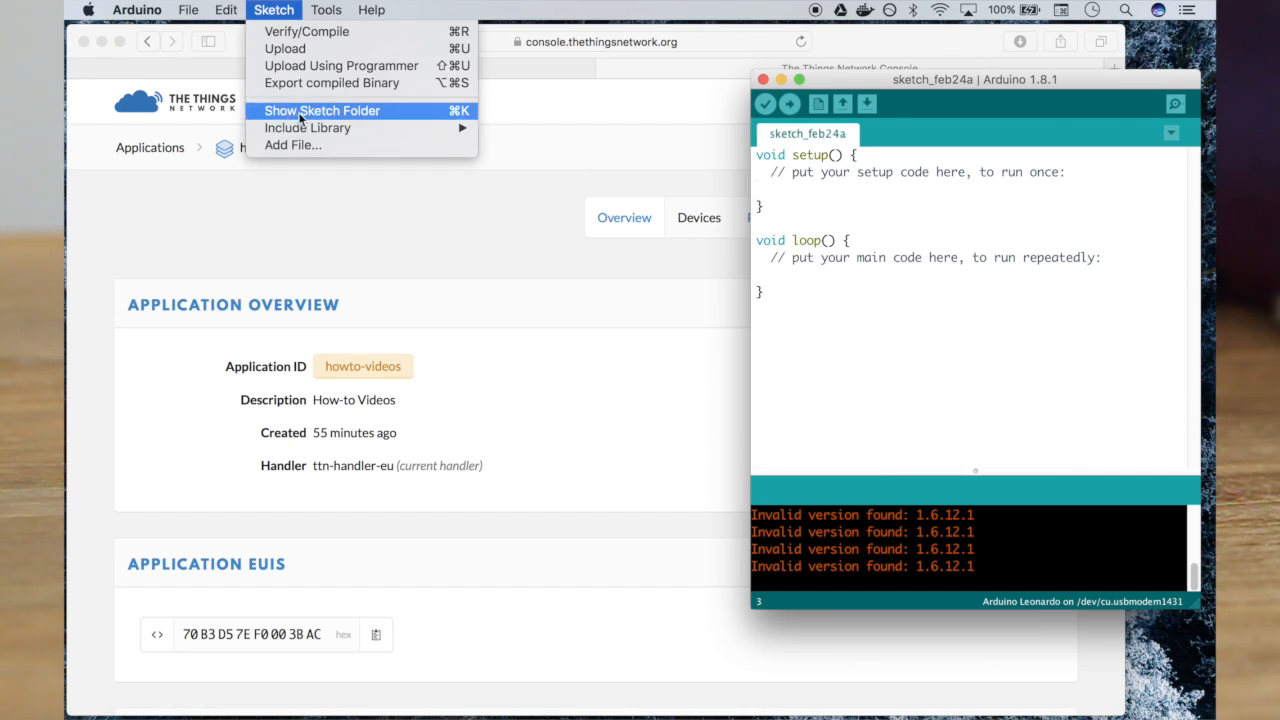
{"action": "mouse_move", "coordinate": [308, 127]}
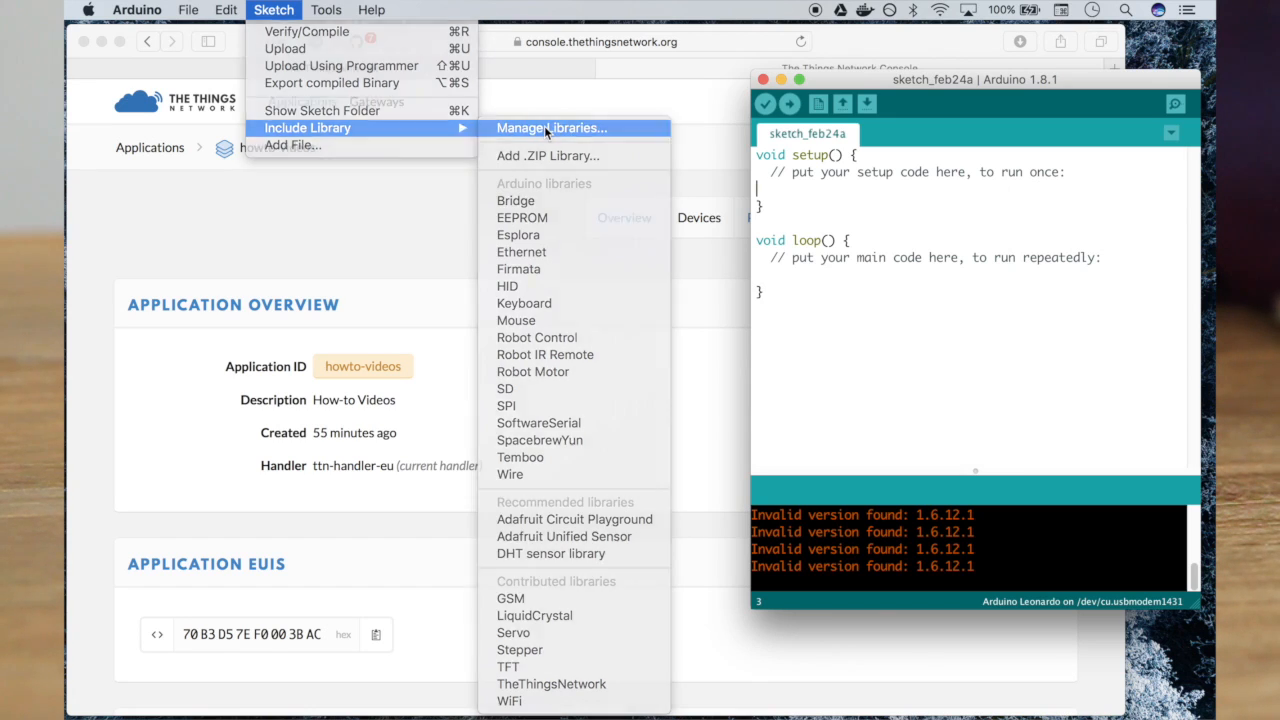
{"action": "left_click", "coordinate": [551, 127]}
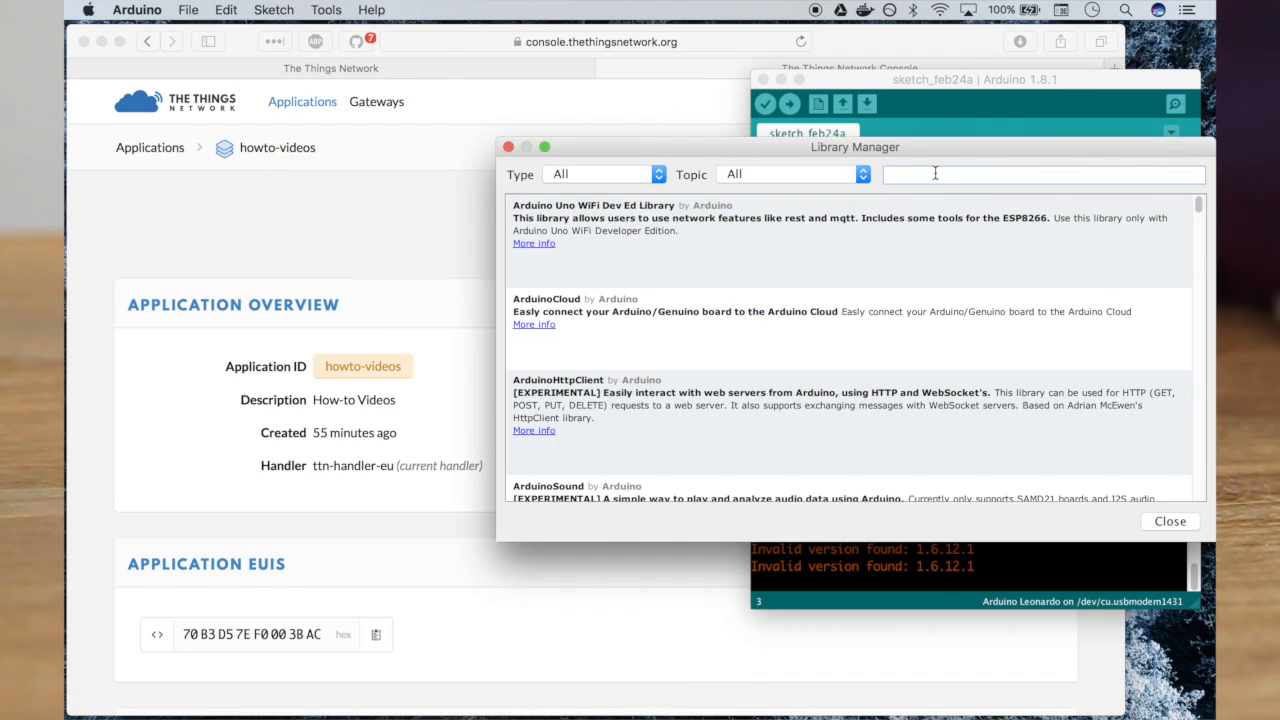
{"action": "type", "text": "thethingsnetwork"}
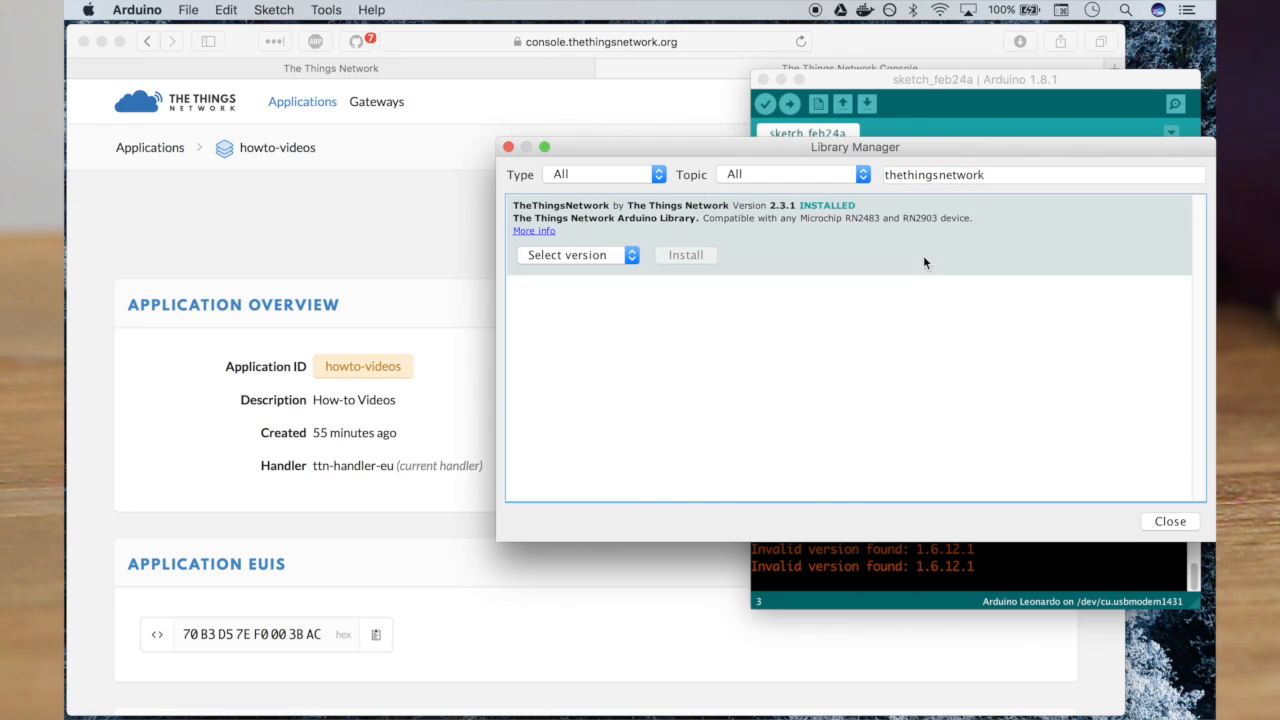
{"action": "mouse_move", "coordinate": [1173, 510]}
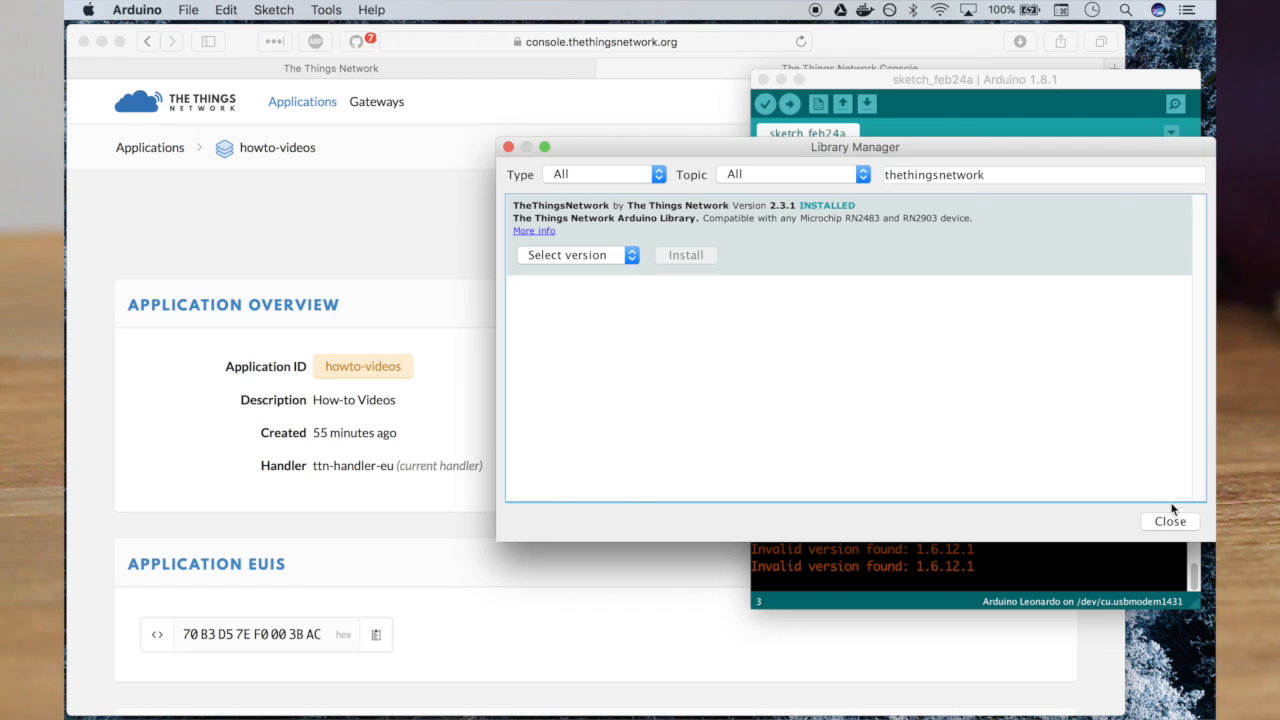
- Close Library Manager and browse File > Examples to the TheThingsNetwork examples
{"action": "left_click", "coordinate": [1169, 521]}
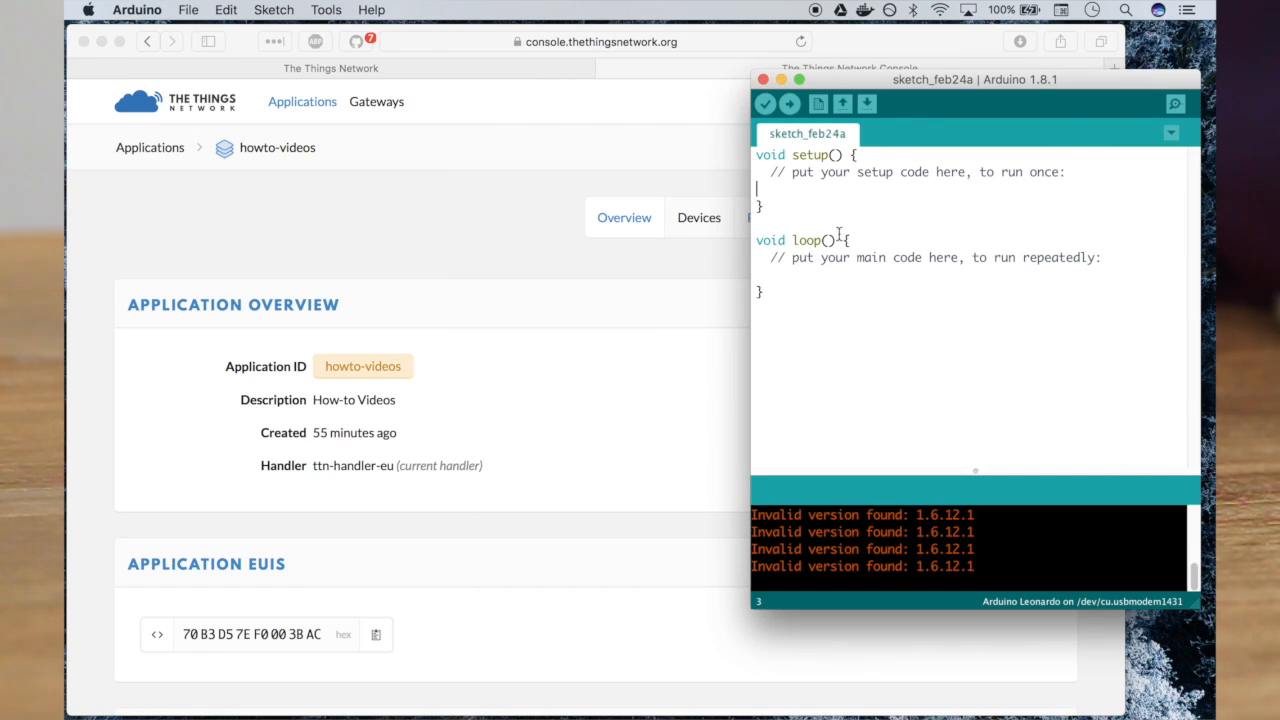
{"action": "mouse_move", "coordinate": [408, 124]}
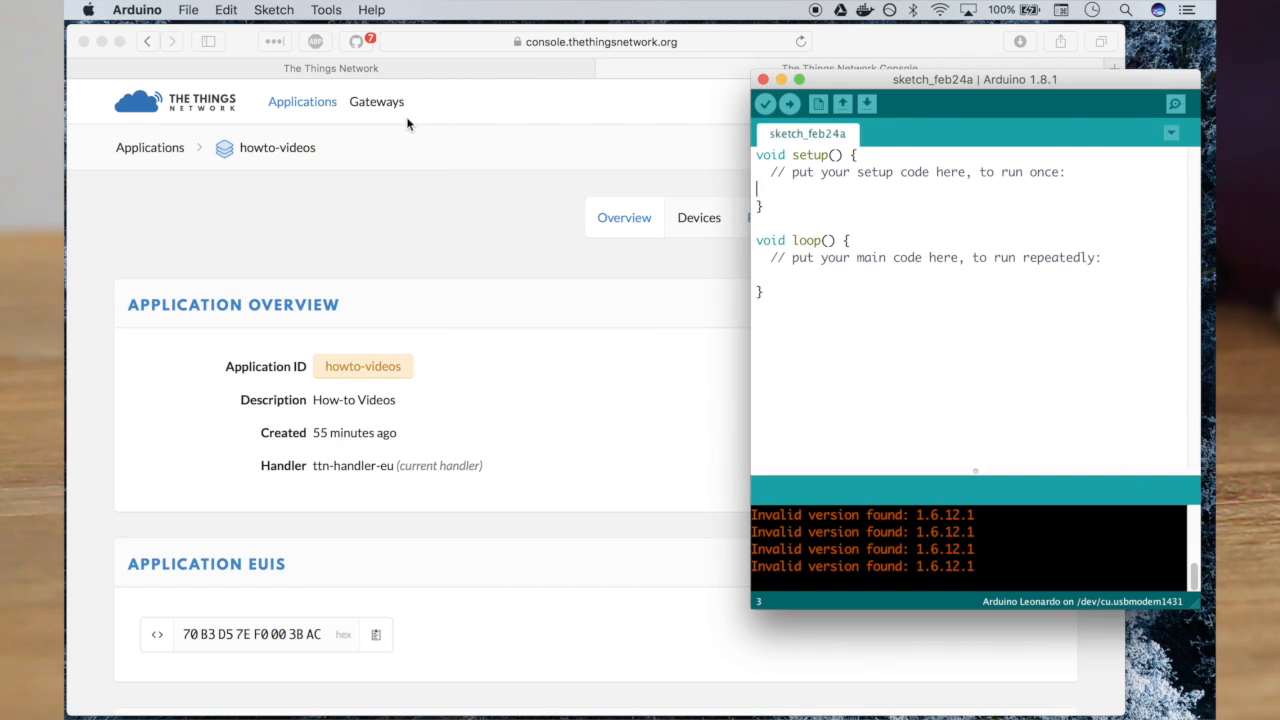
{"action": "left_click", "coordinate": [188, 10]}
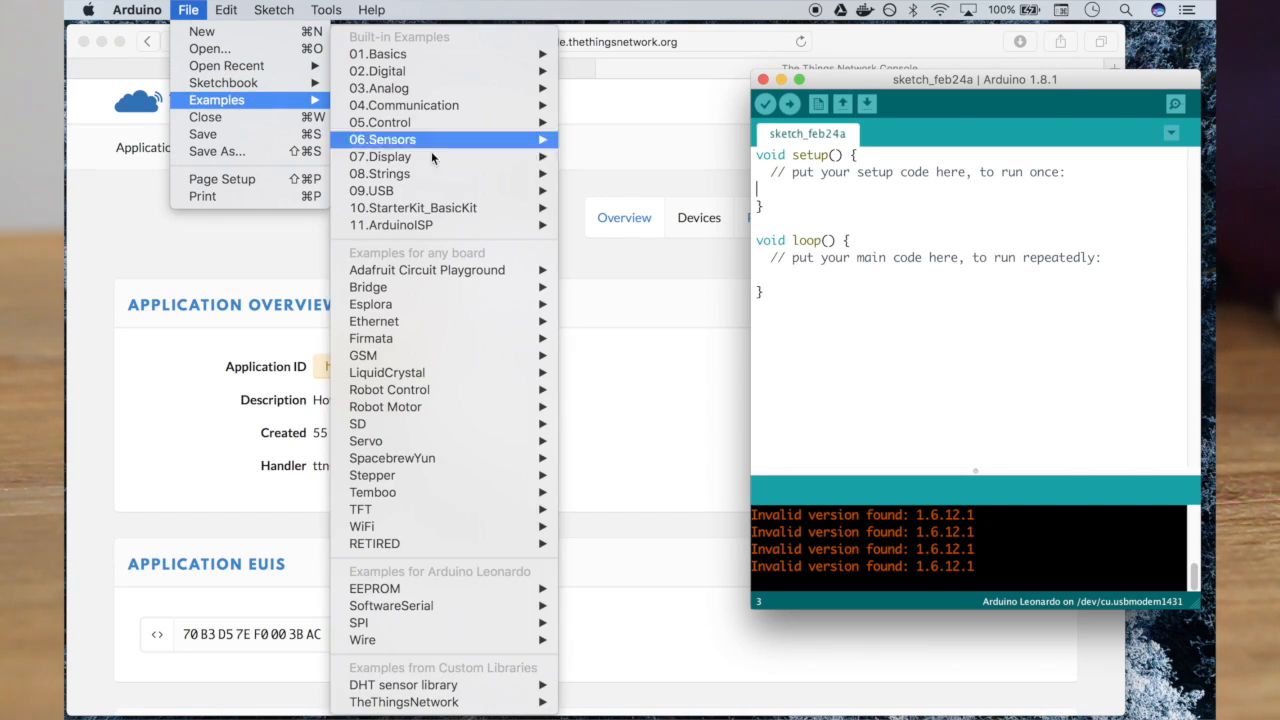
{"action": "mouse_move", "coordinate": [403, 701]}
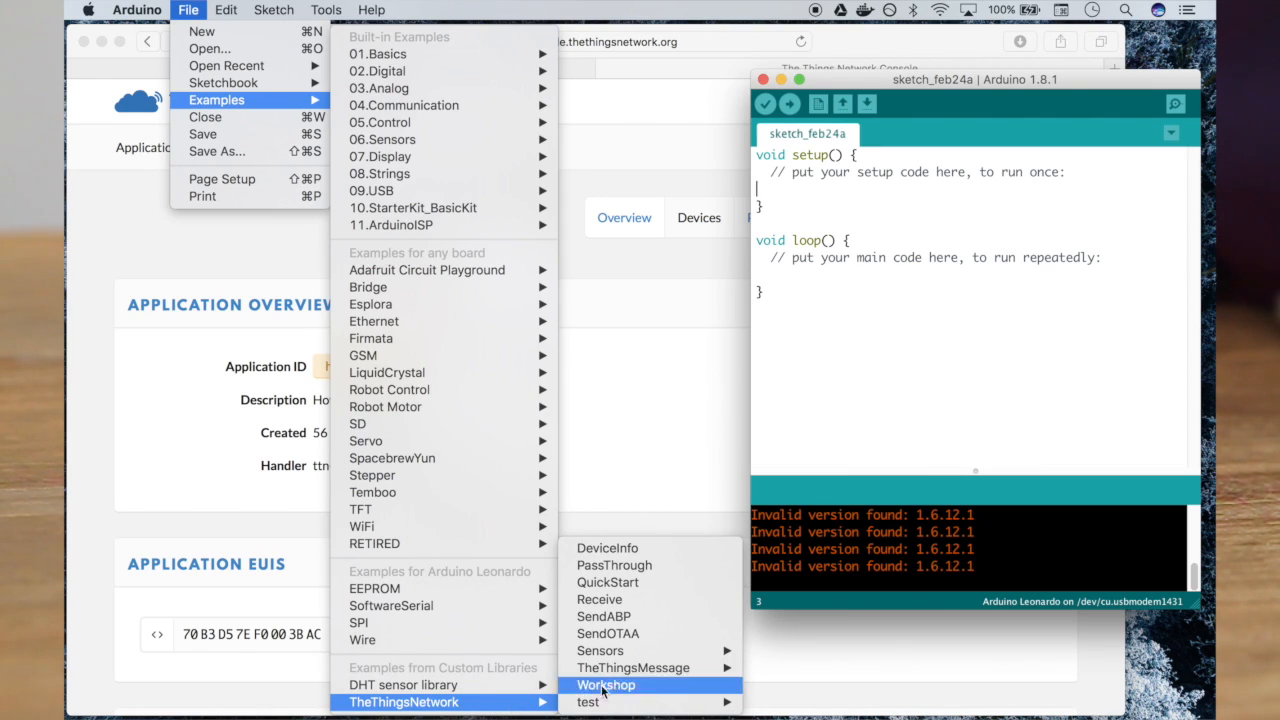
{"action": "mouse_move", "coordinate": [607, 548]}
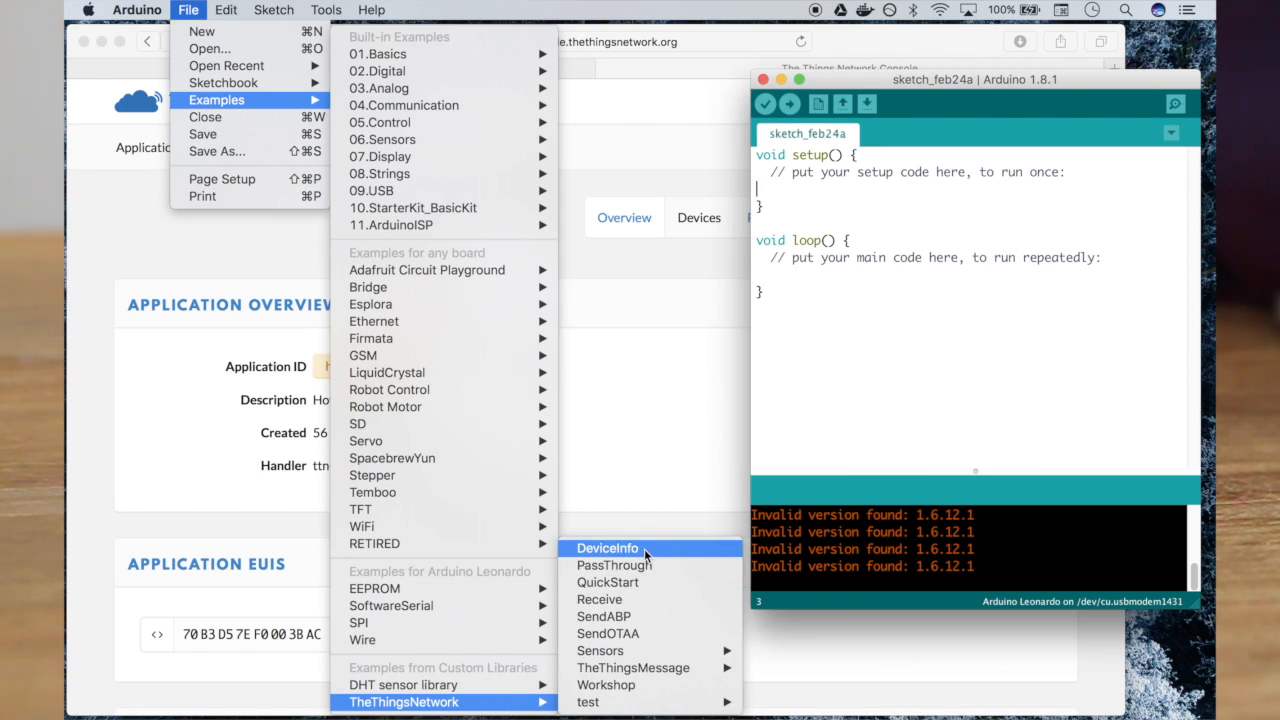
- Open the DeviceInfo example, reposition its window, and replace REPLACE_ME with TTN_FP_EU868
{"action": "left_click", "coordinate": [607, 548]}
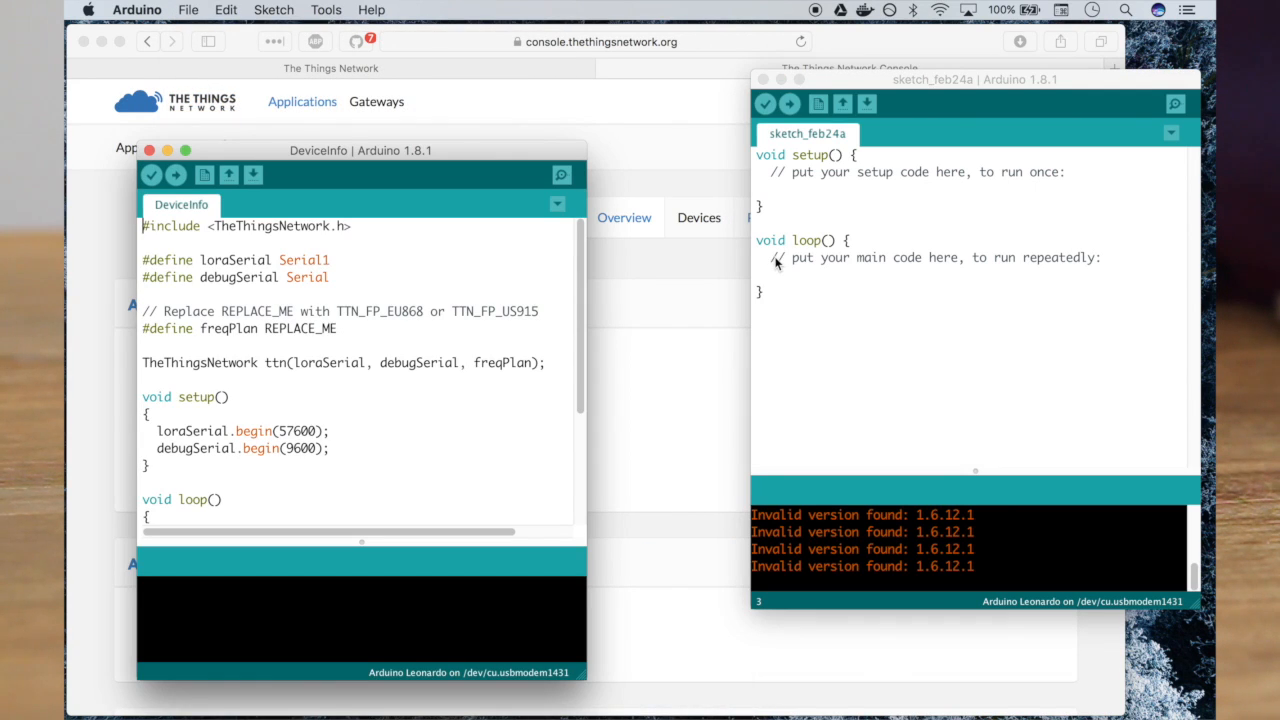
{"action": "mouse_move", "coordinate": [450, 162]}
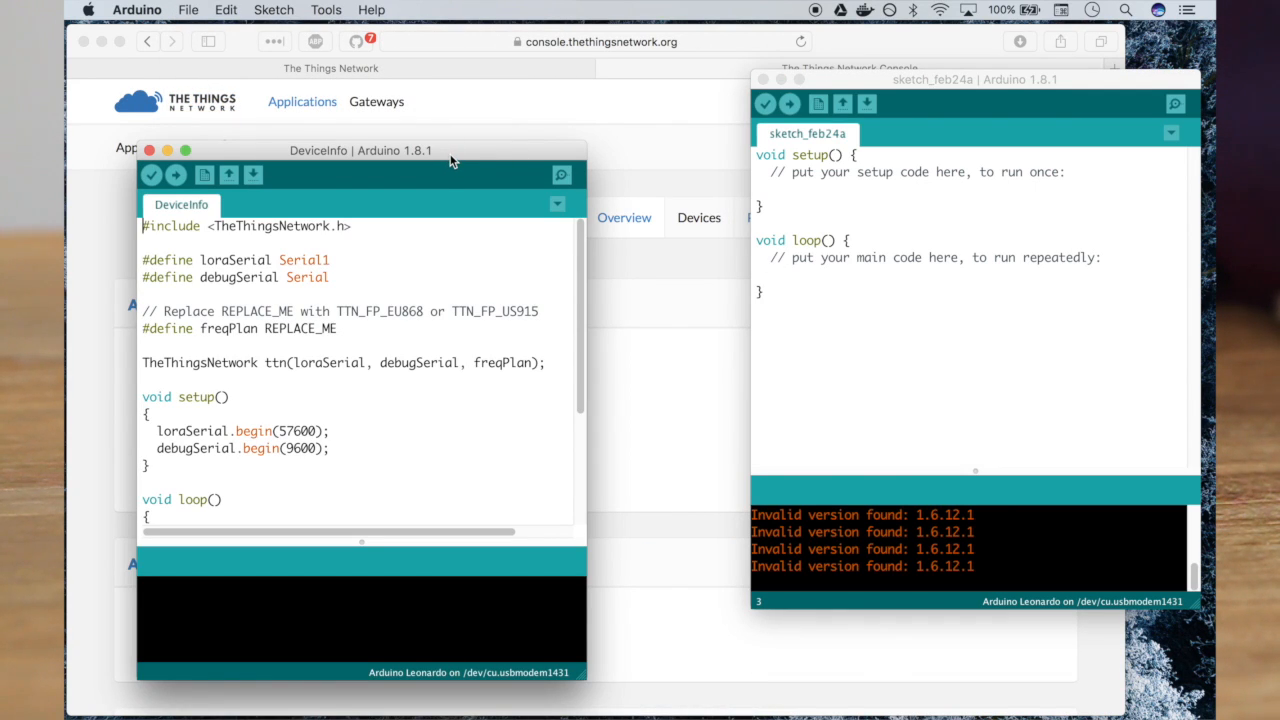
{"action": "left_click_drag", "start_coordinate": [360, 150], "coordinate": [815, 72]}
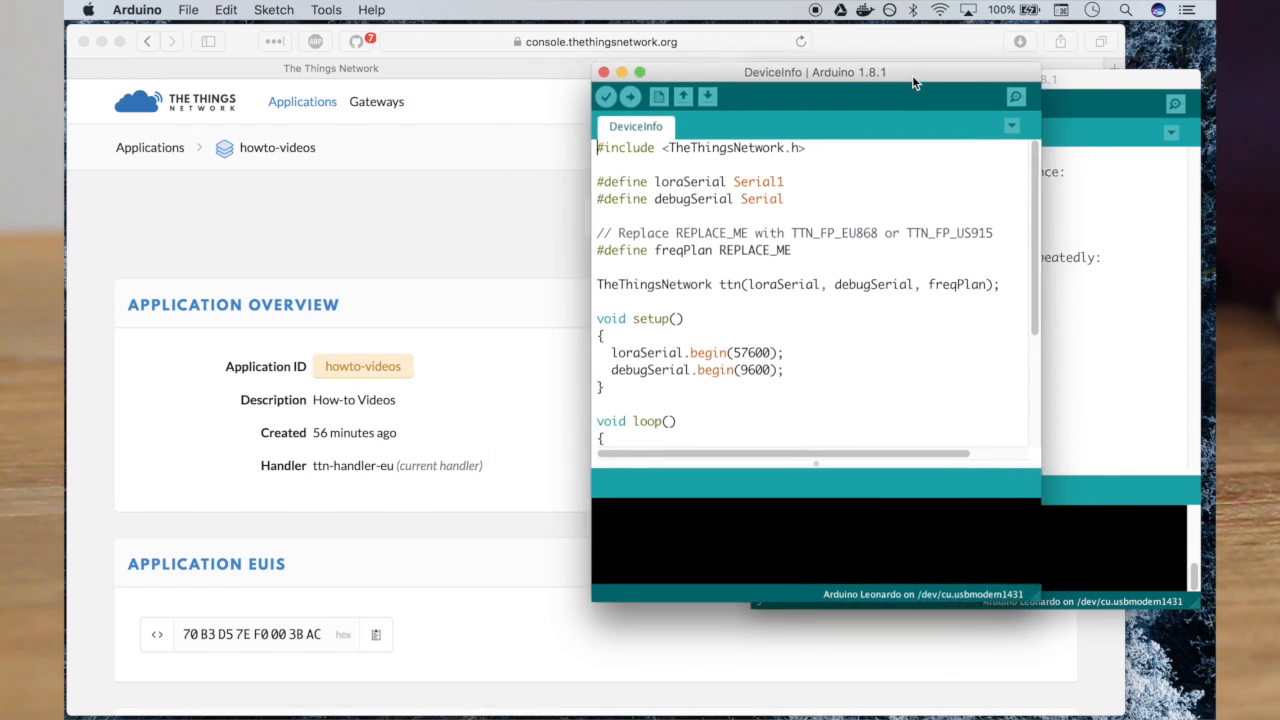
{"action": "left_click_drag", "start_coordinate": [815, 72], "coordinate": [870, 52]}
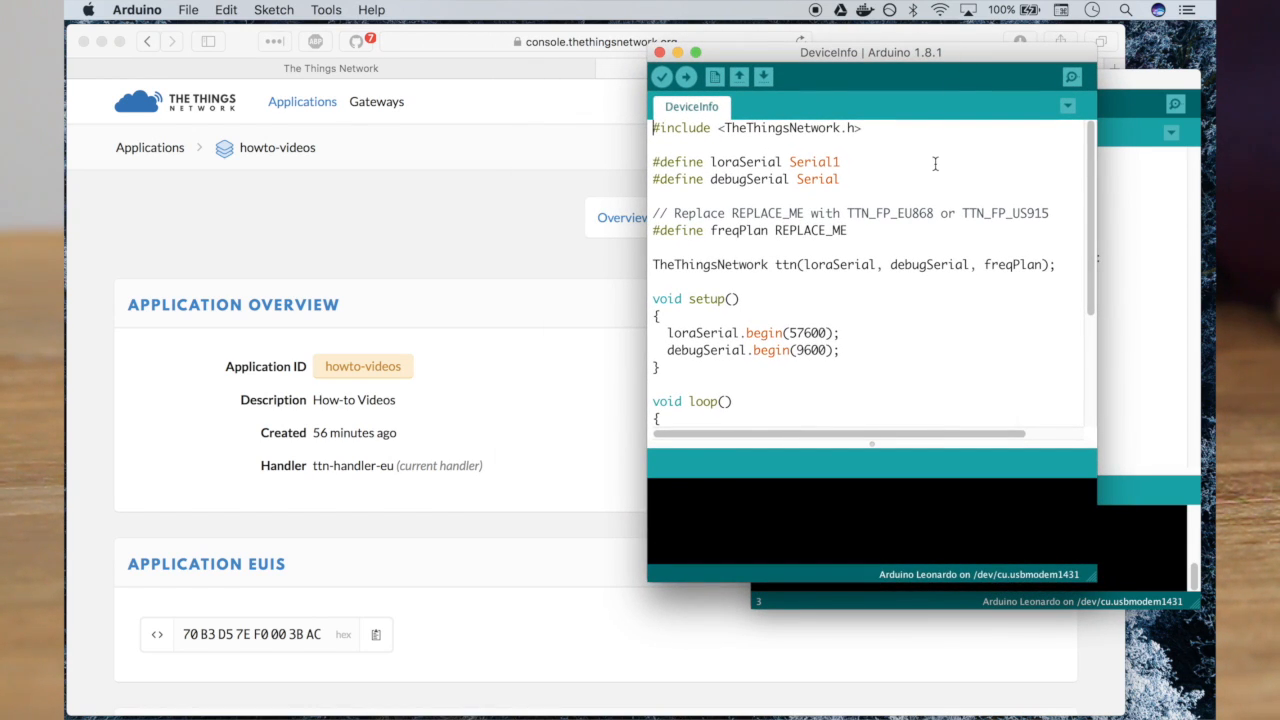
{"action": "mouse_move", "coordinate": [841, 225]}
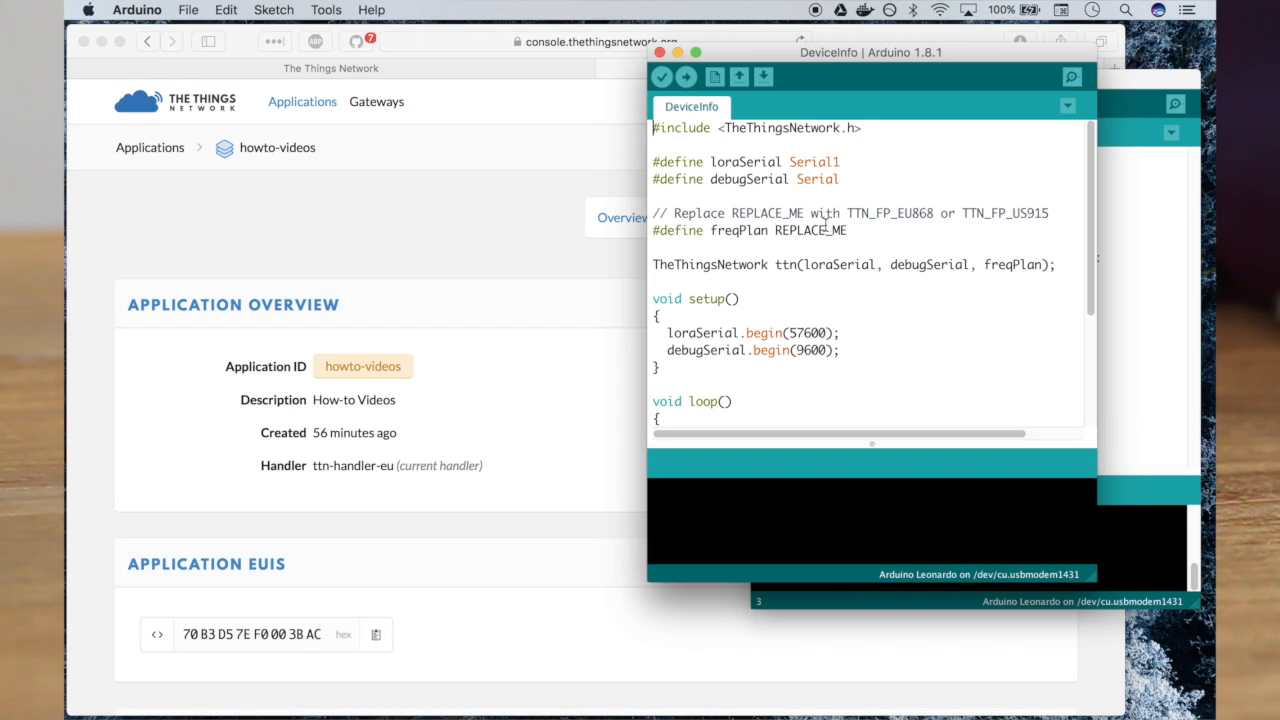
{"action": "left_click", "coordinate": [848, 230]}
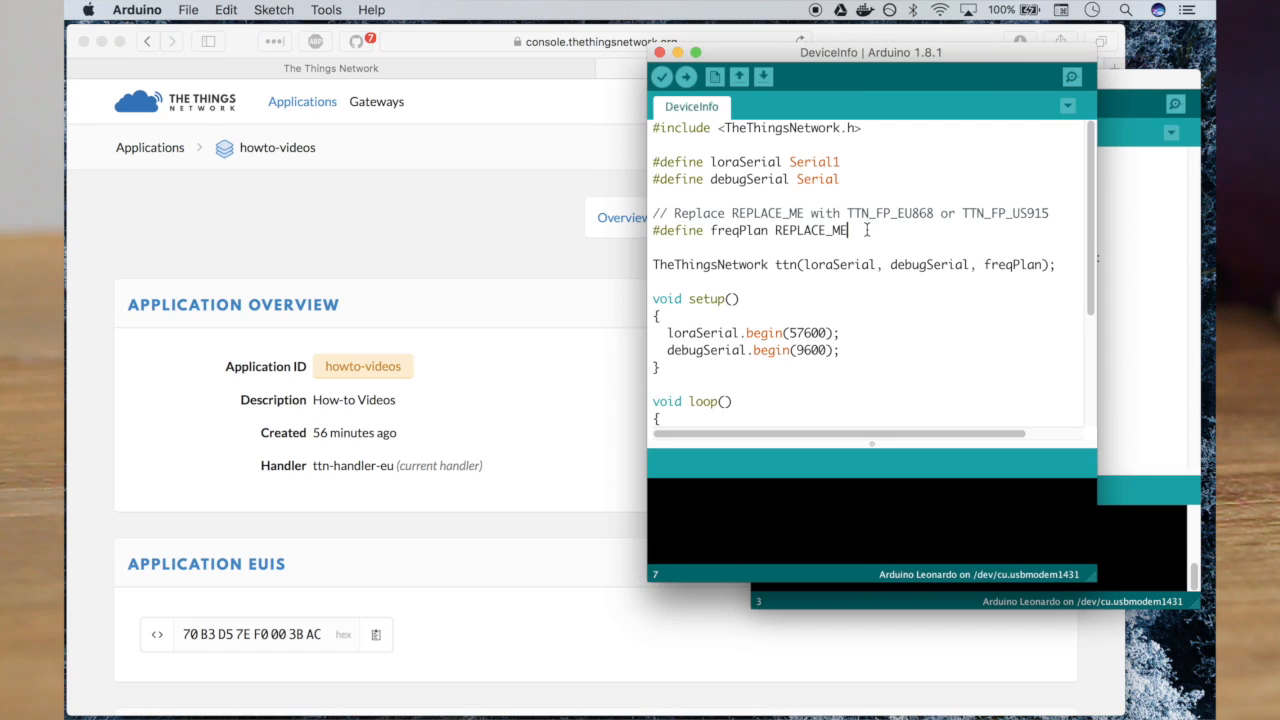
{"action": "double_click", "coordinate": [888, 212]}
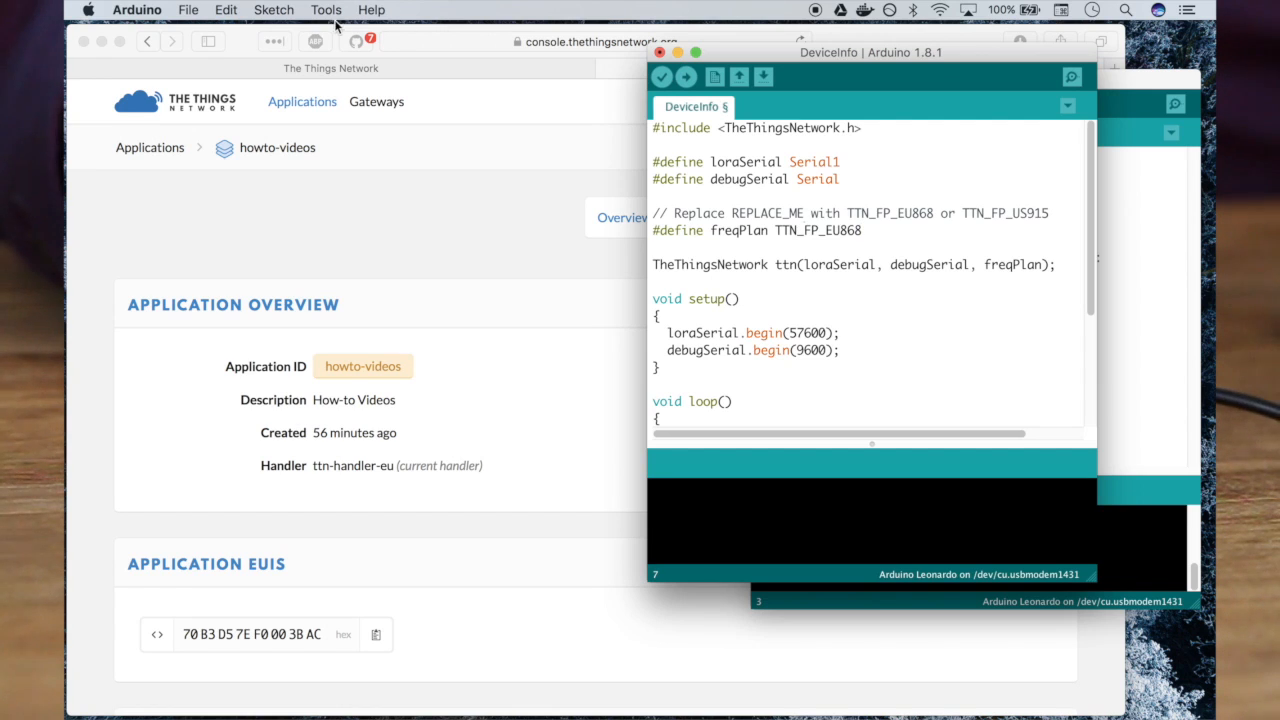
- Verify the board is Arduino Leonardo on port usbmodem1431 in the Tools menu
{"action": "left_click", "coordinate": [326, 9]}
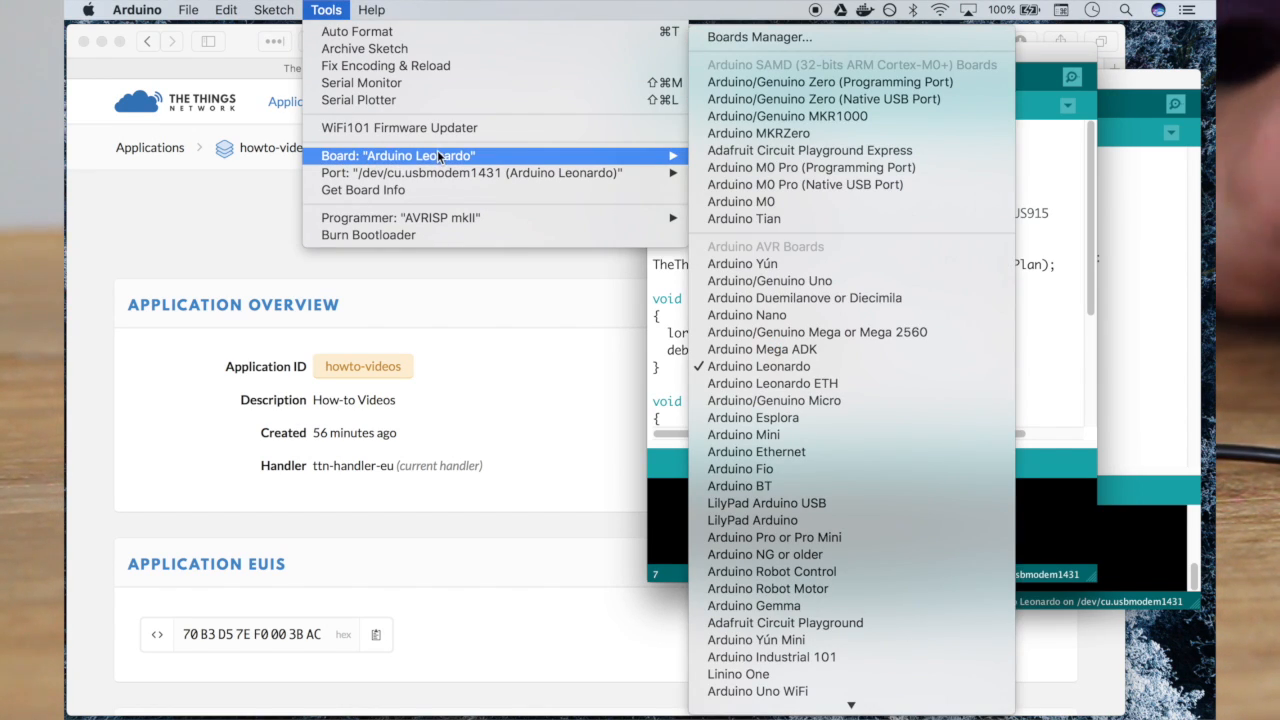
{"action": "mouse_move", "coordinate": [530, 158]}
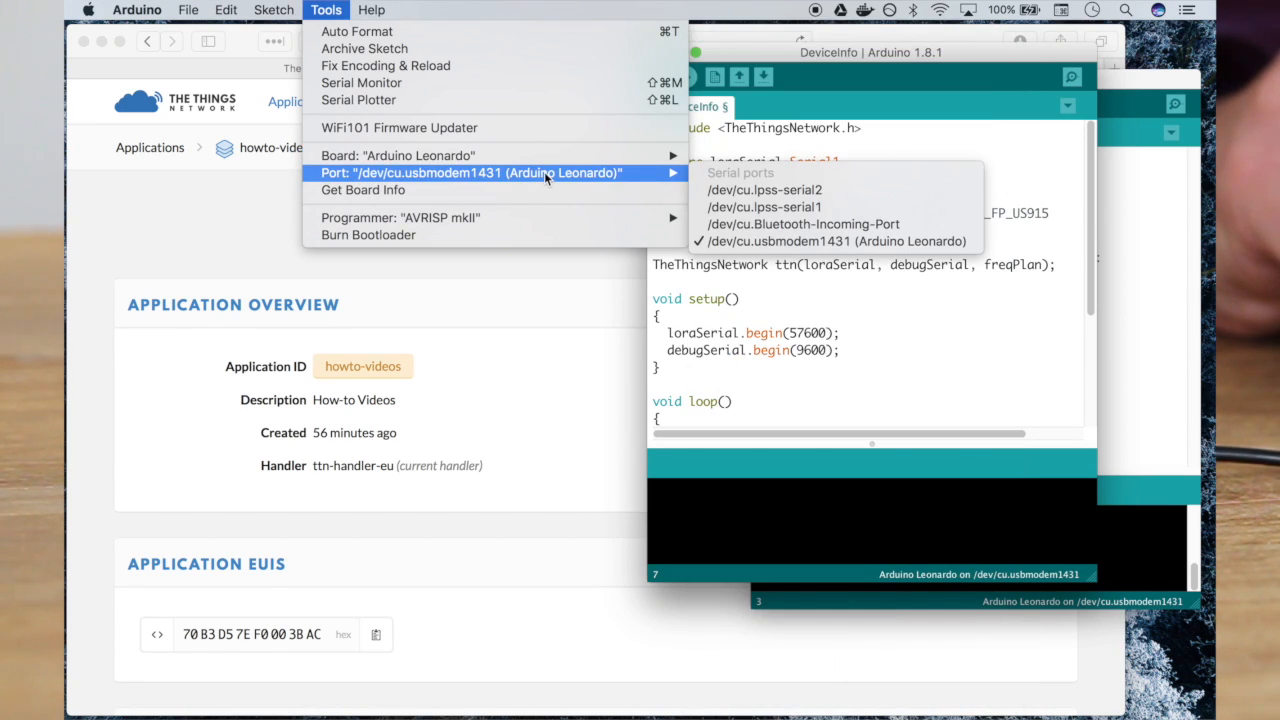
{"action": "mouse_move", "coordinate": [778, 308]}
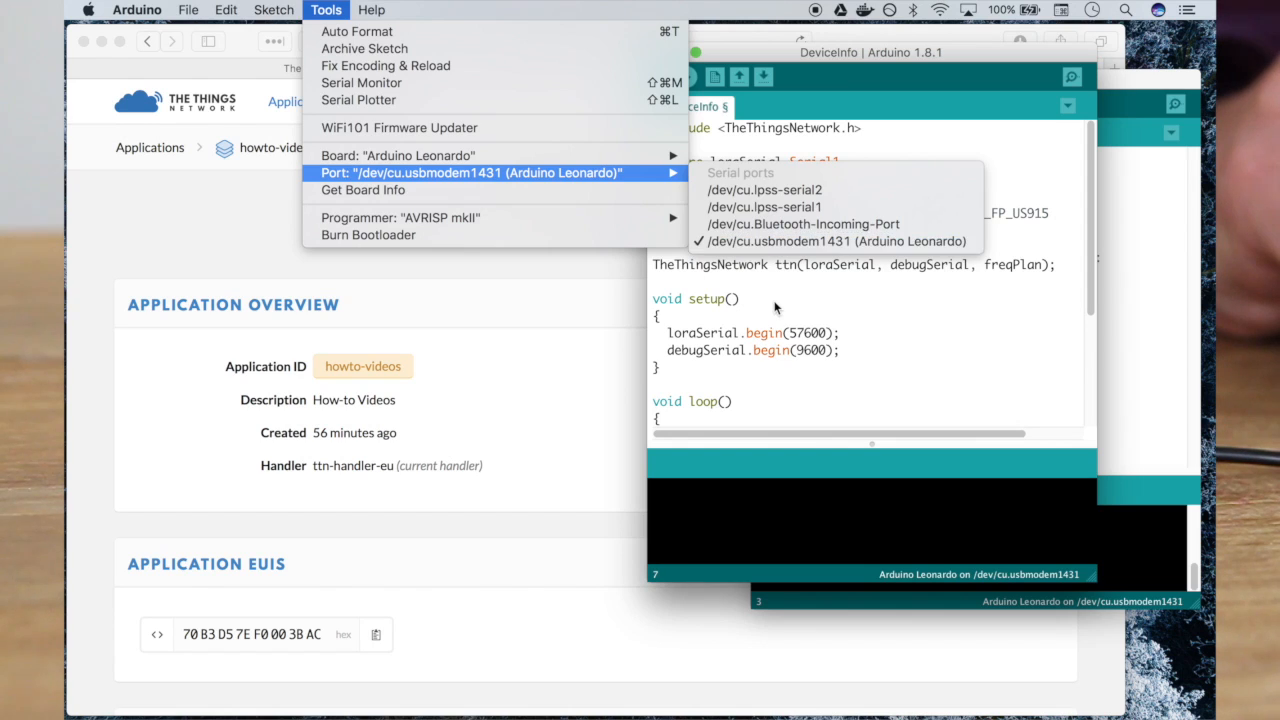
{"action": "left_click", "coordinate": [686, 77]}
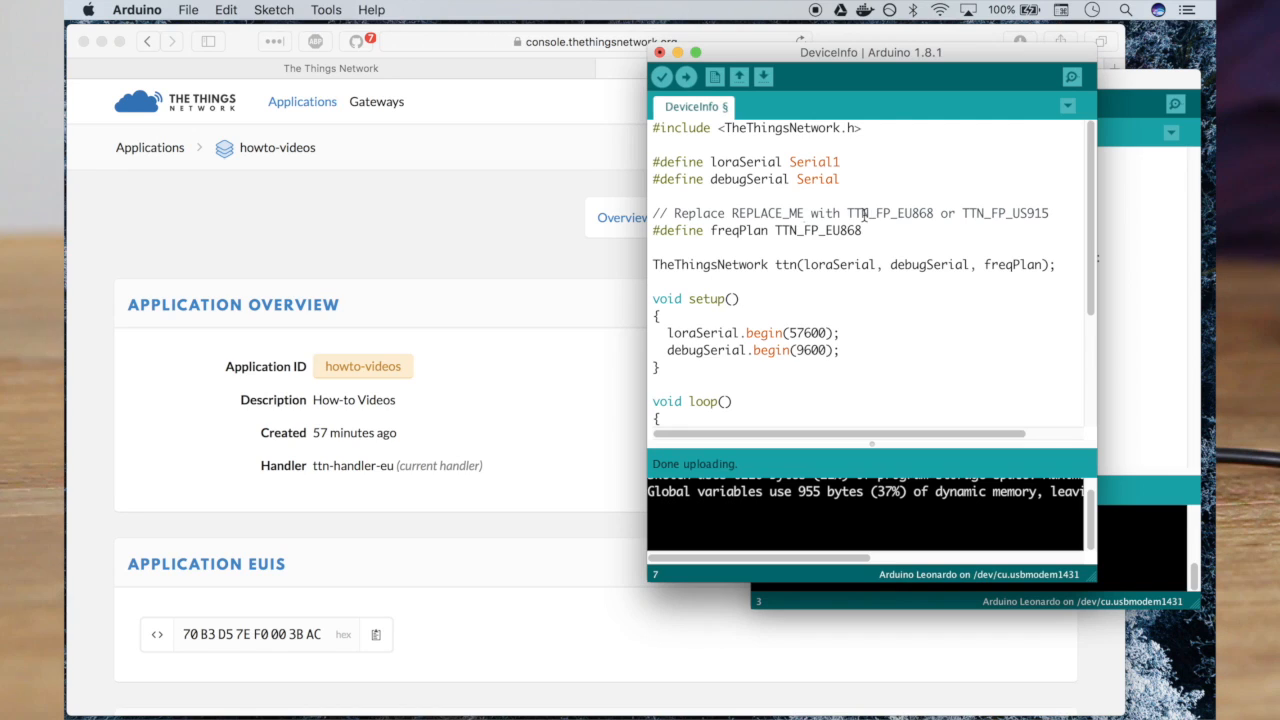
{"action": "mouse_move", "coordinate": [1067, 103]}
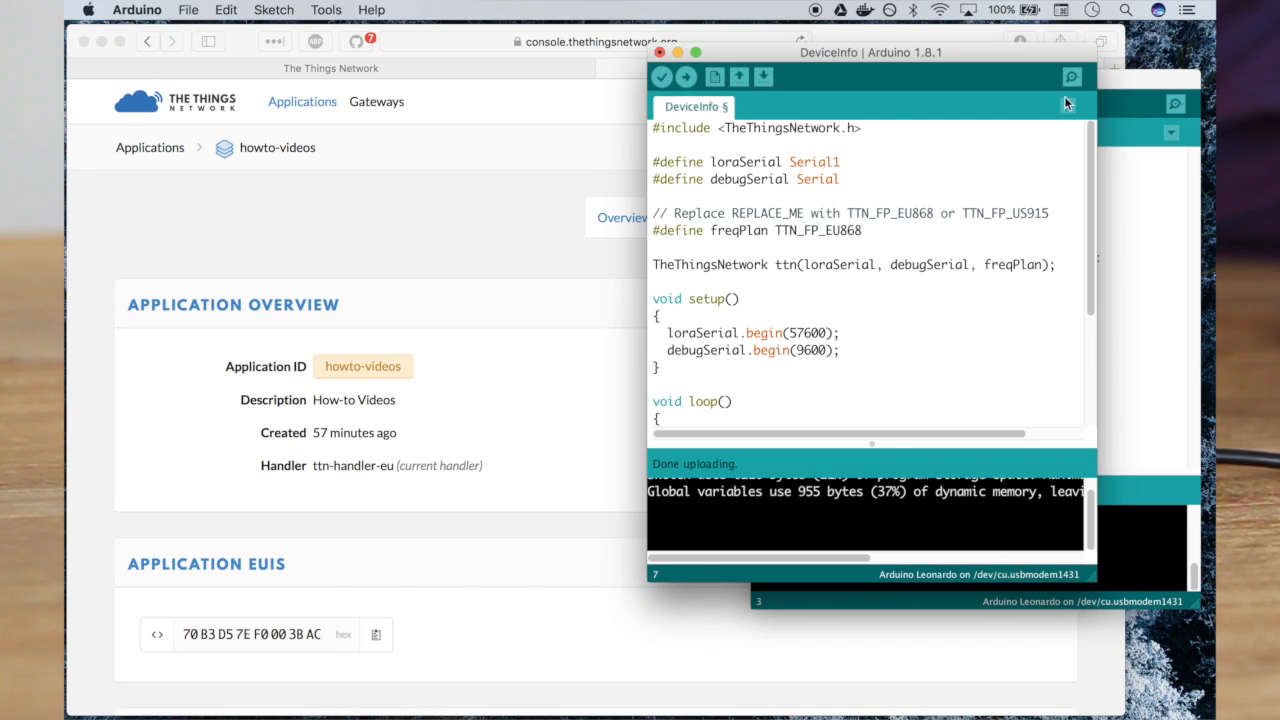
{"action": "mouse_move", "coordinate": [1071, 78]}
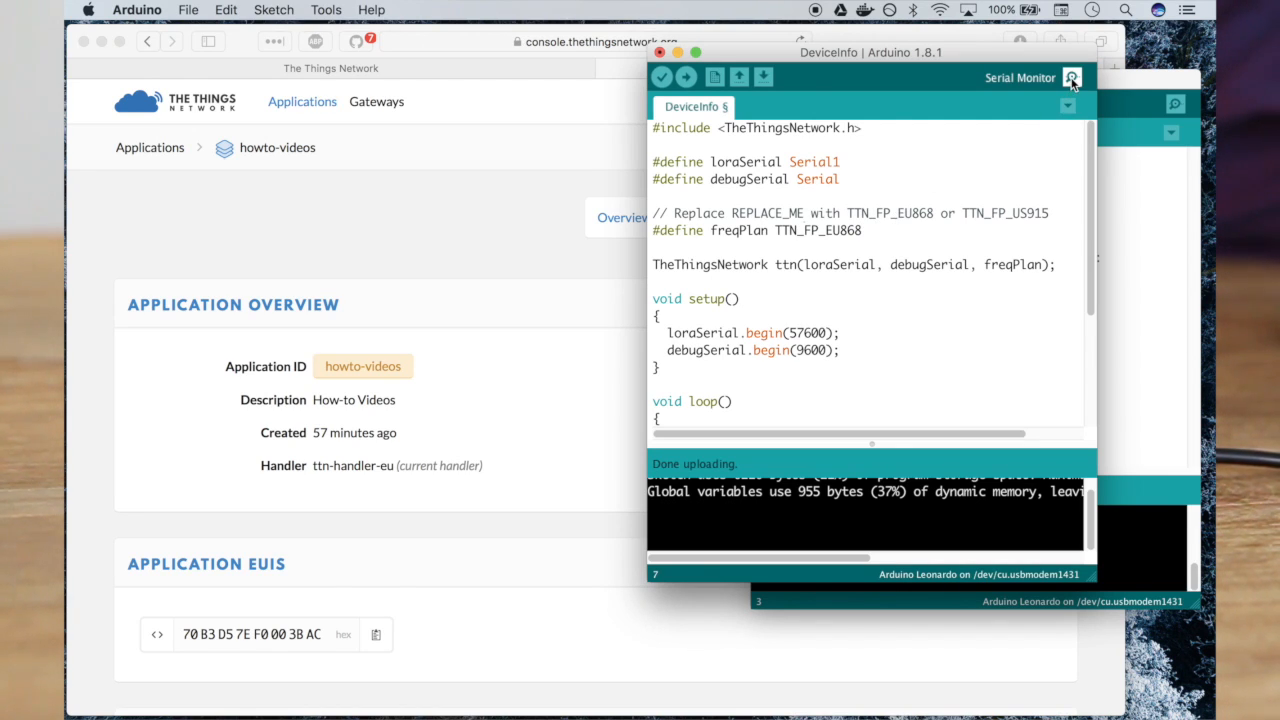
- Open and reposition the serial monitor to read the device EUI 0004A30B001C684F
{"action": "left_click", "coordinate": [1071, 78]}
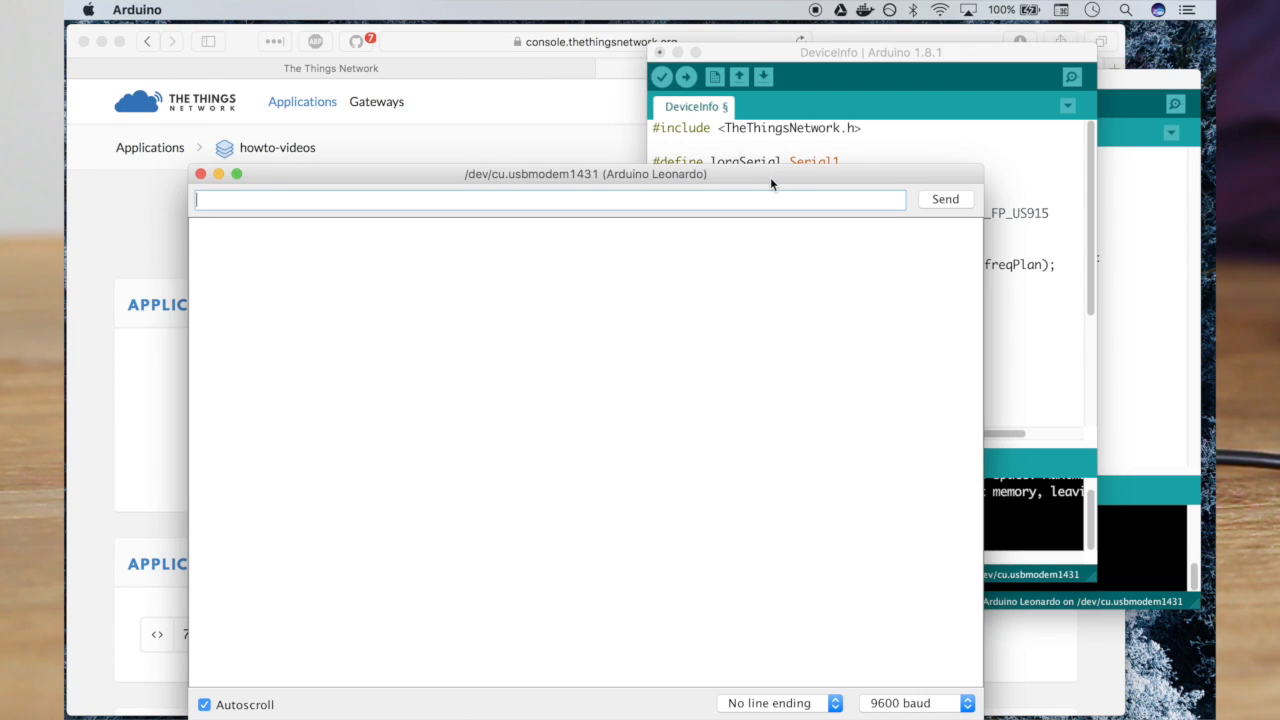
{"action": "left_click_drag", "start_coordinate": [586, 173], "coordinate": [762, 81]}
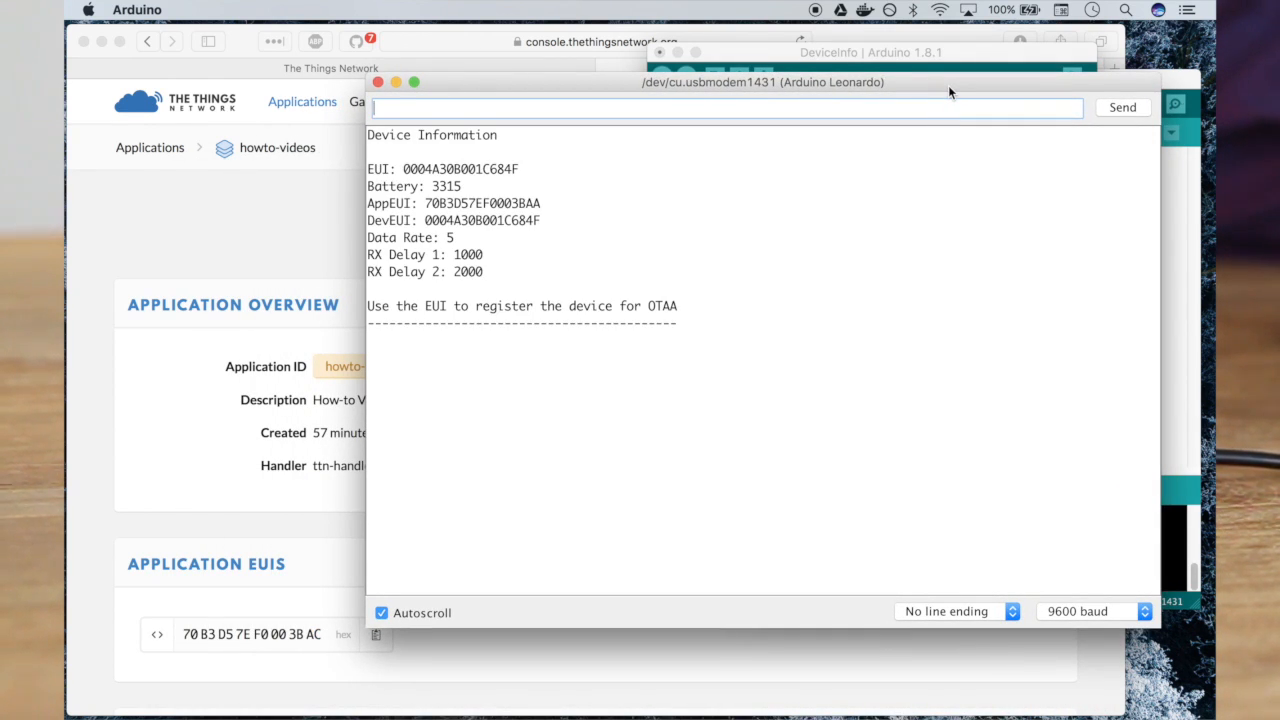
{"action": "mouse_move", "coordinate": [613, 200]}
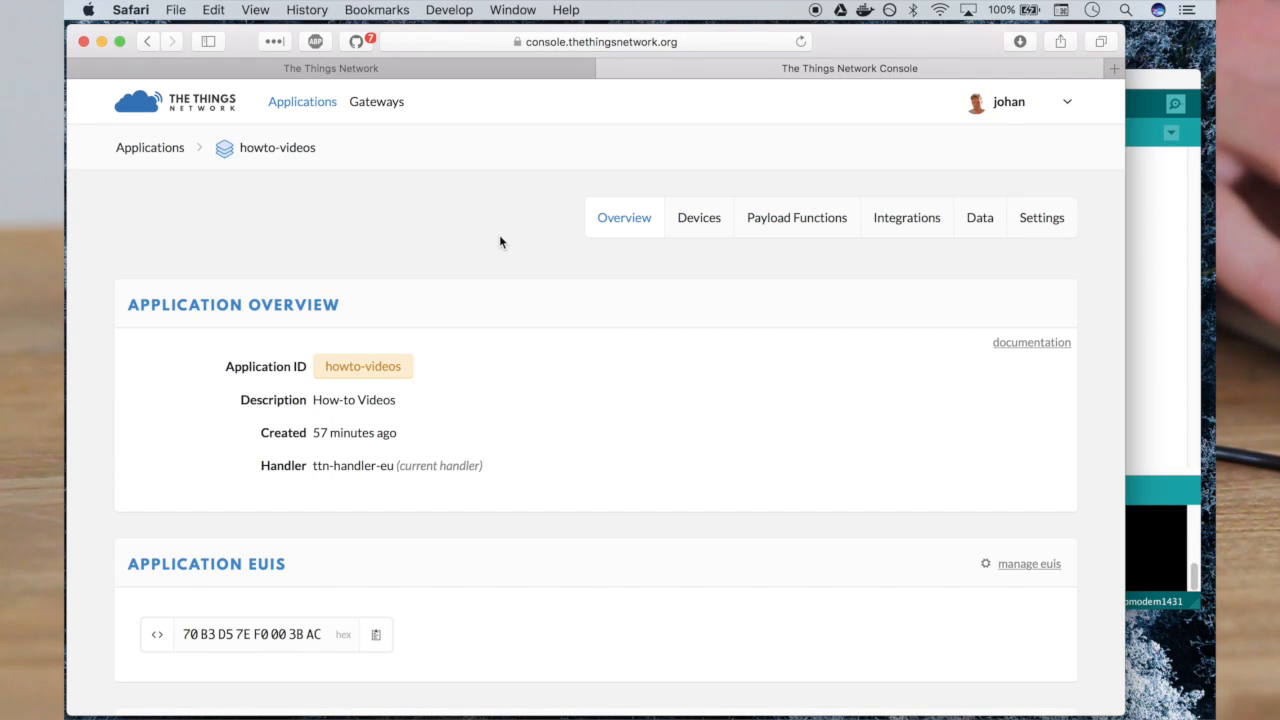
- Open the howto-videos application's devices page and start registering a new device
{"action": "left_click", "coordinate": [698, 217]}
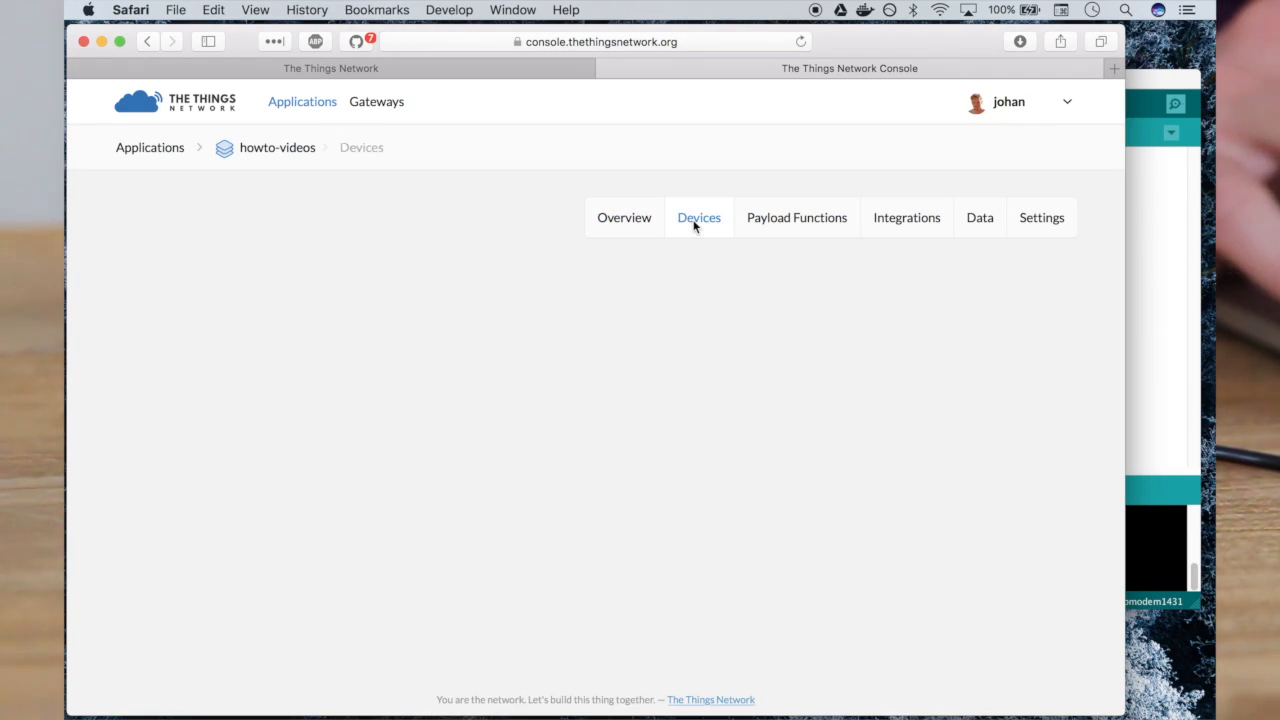
{"action": "left_click", "coordinate": [698, 217]}
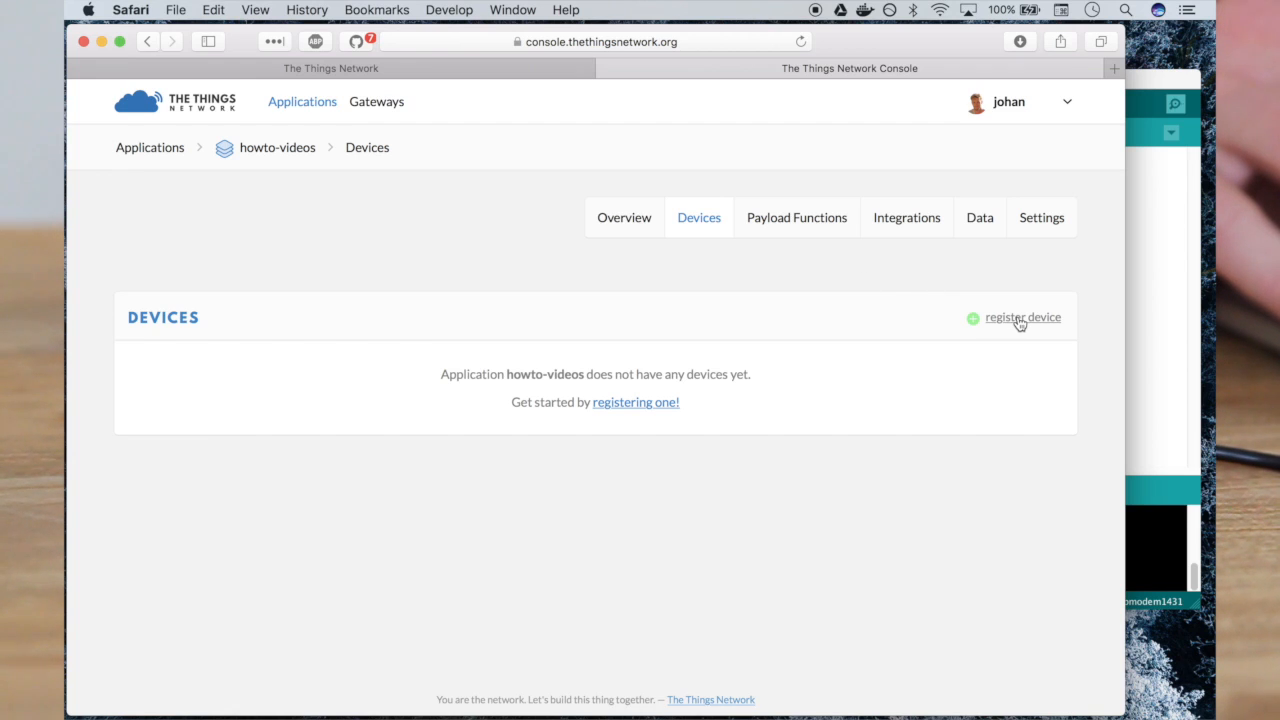
{"action": "left_click", "coordinate": [1023, 317]}
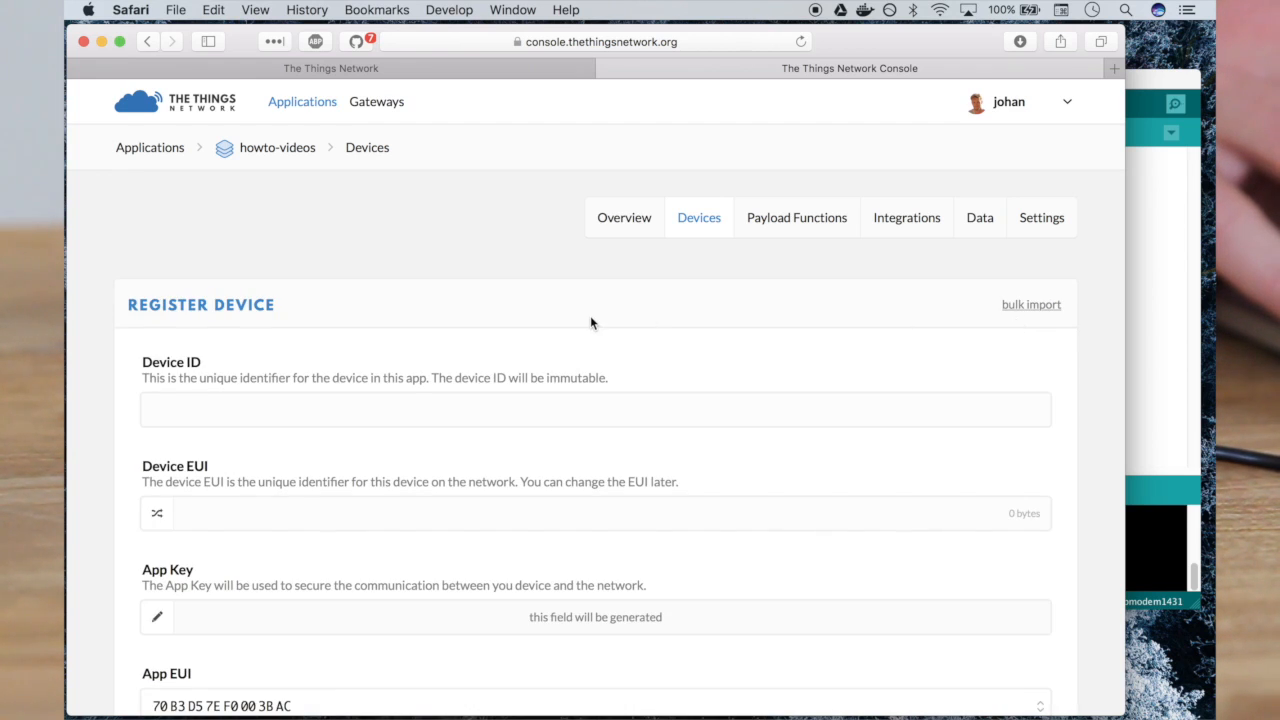
{"action": "scroll", "scroll_direction": "down", "scroll_amount": 3}
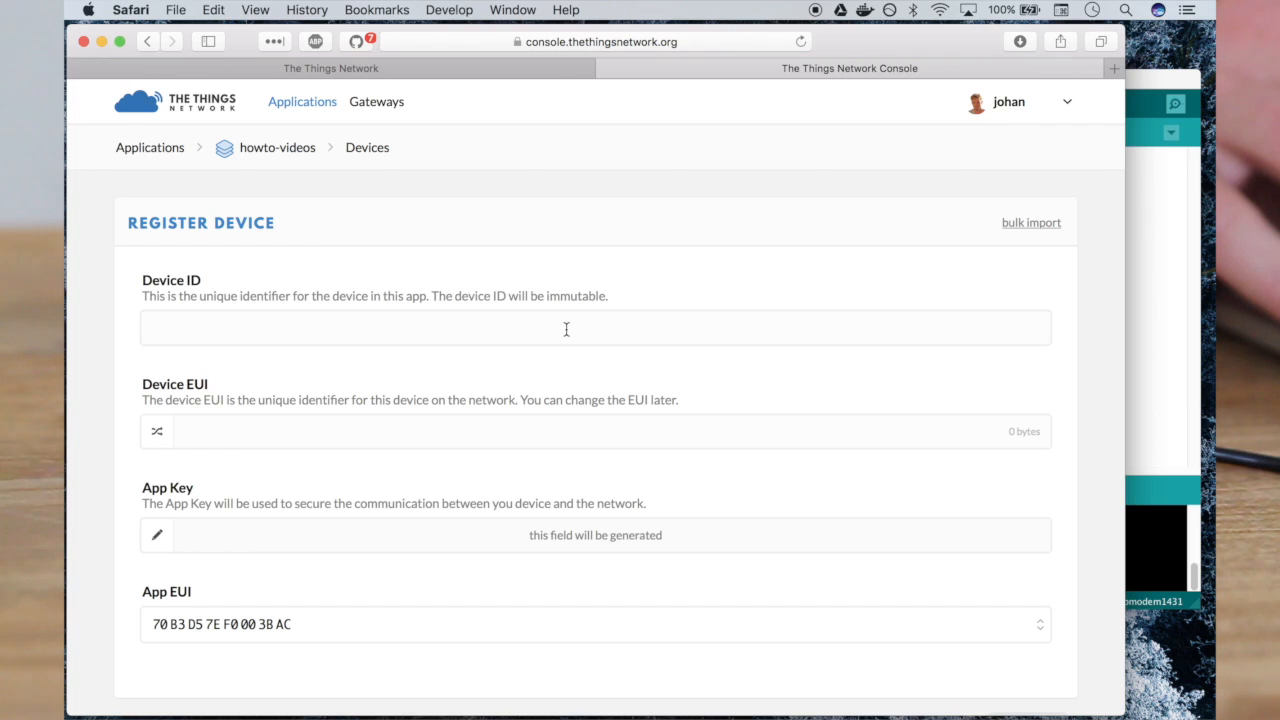
- Enter Device ID 'demo', generate a random Device EUI, and register the device
{"action": "left_click", "coordinate": [595, 328]}
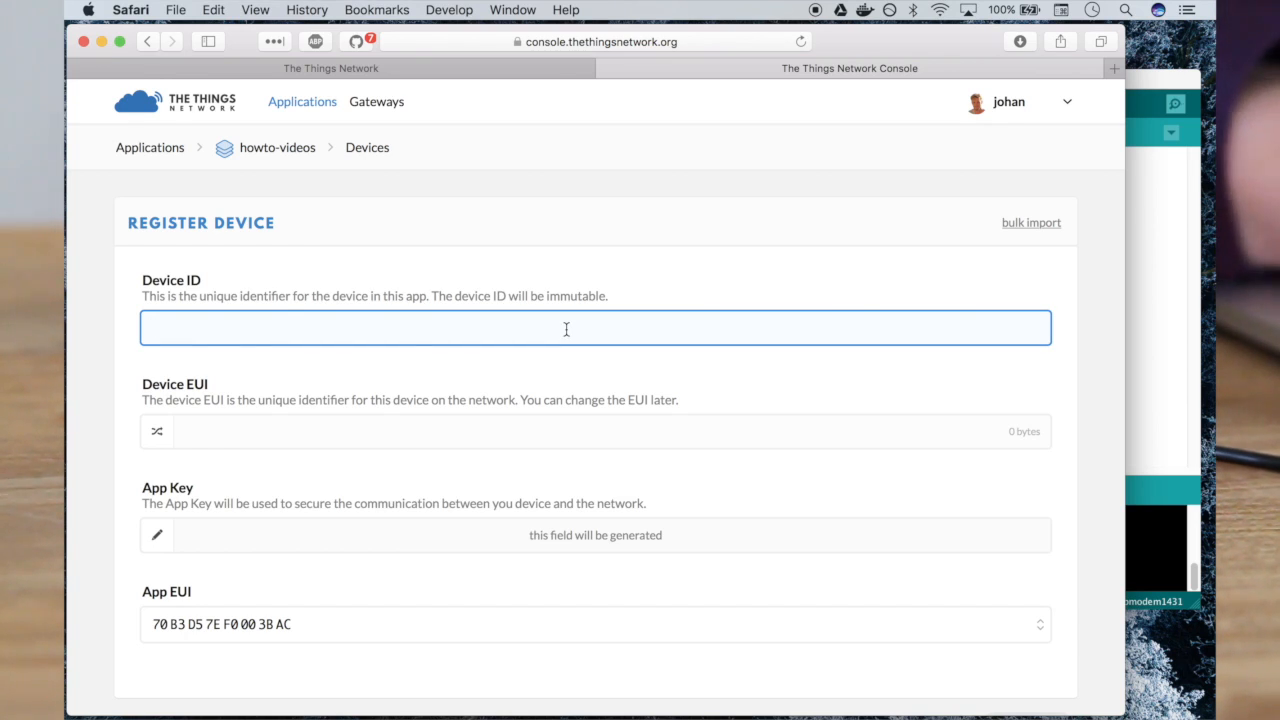
{"action": "type", "text": "demo"}
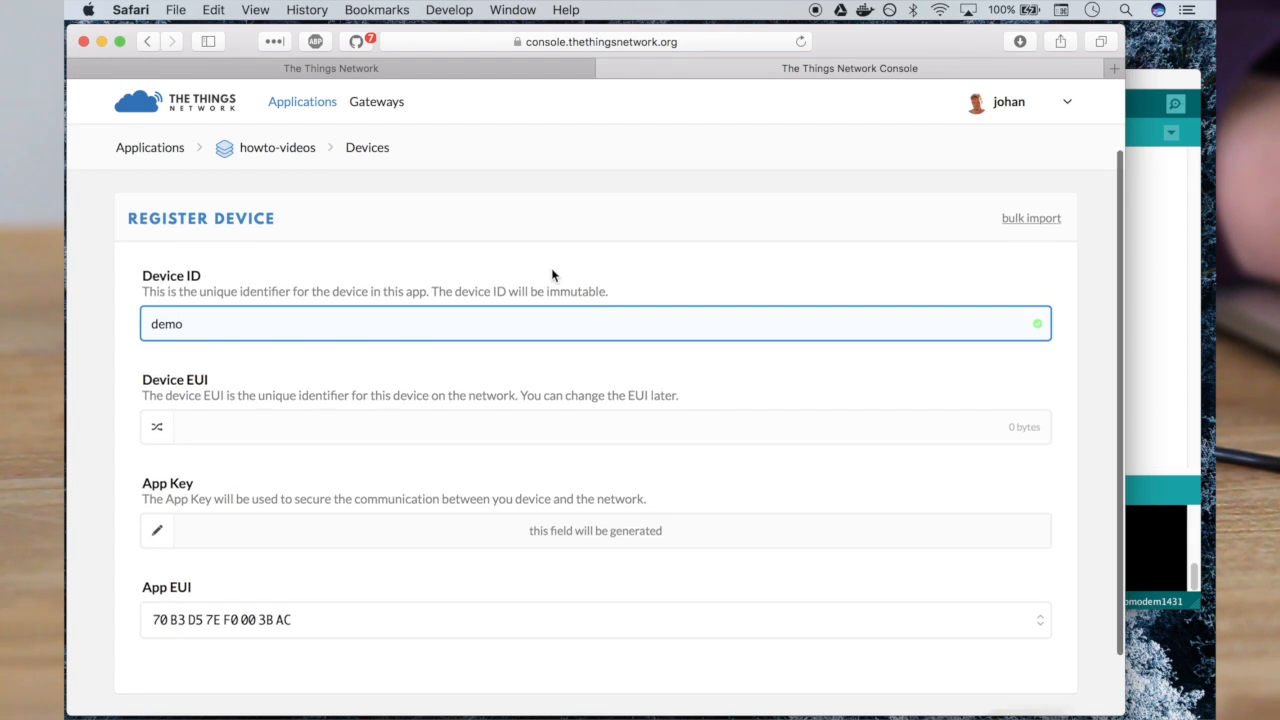
{"action": "scroll", "scroll_direction": "down", "scroll_amount": 3}
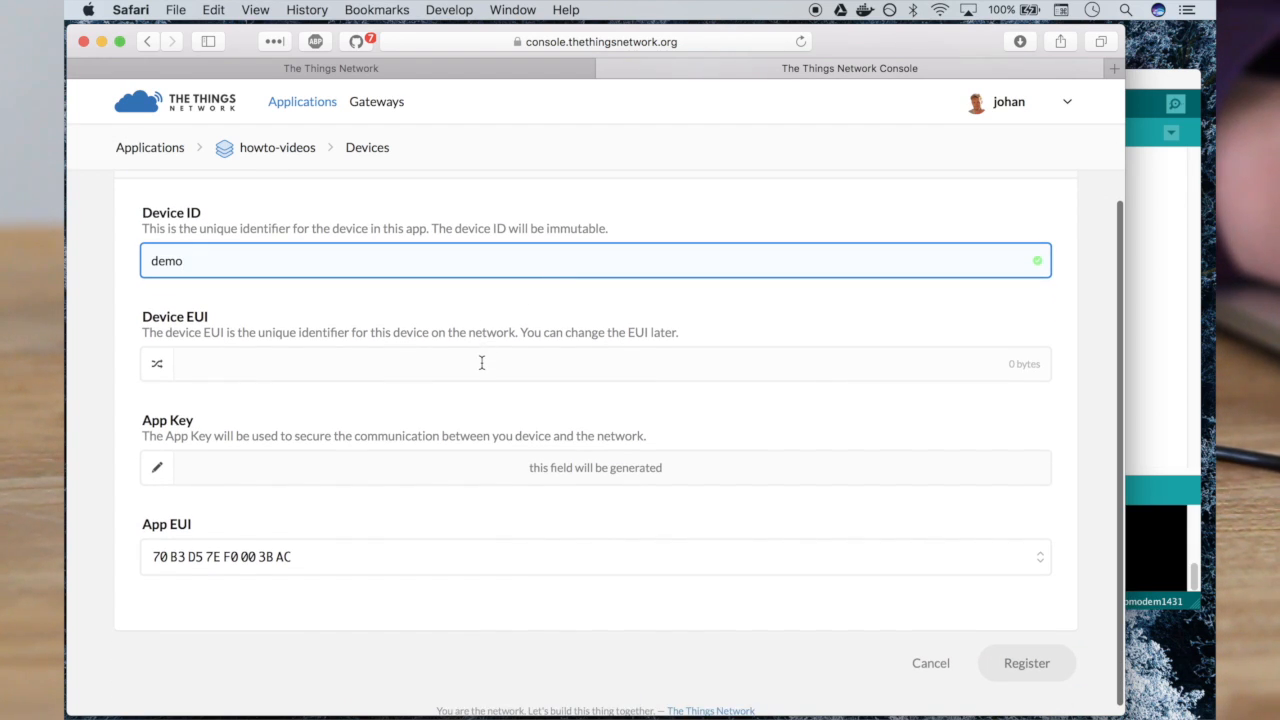
{"action": "left_click", "coordinate": [157, 364]}
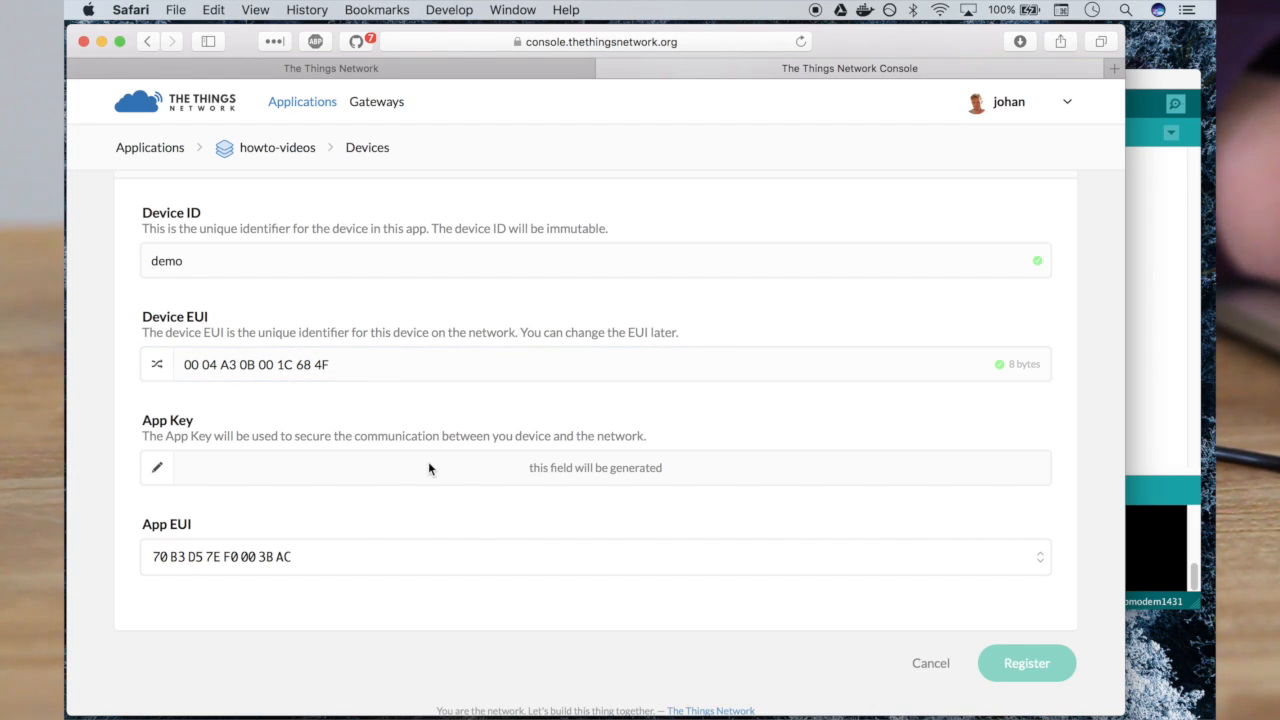
{"action": "mouse_move", "coordinate": [580, 500]}
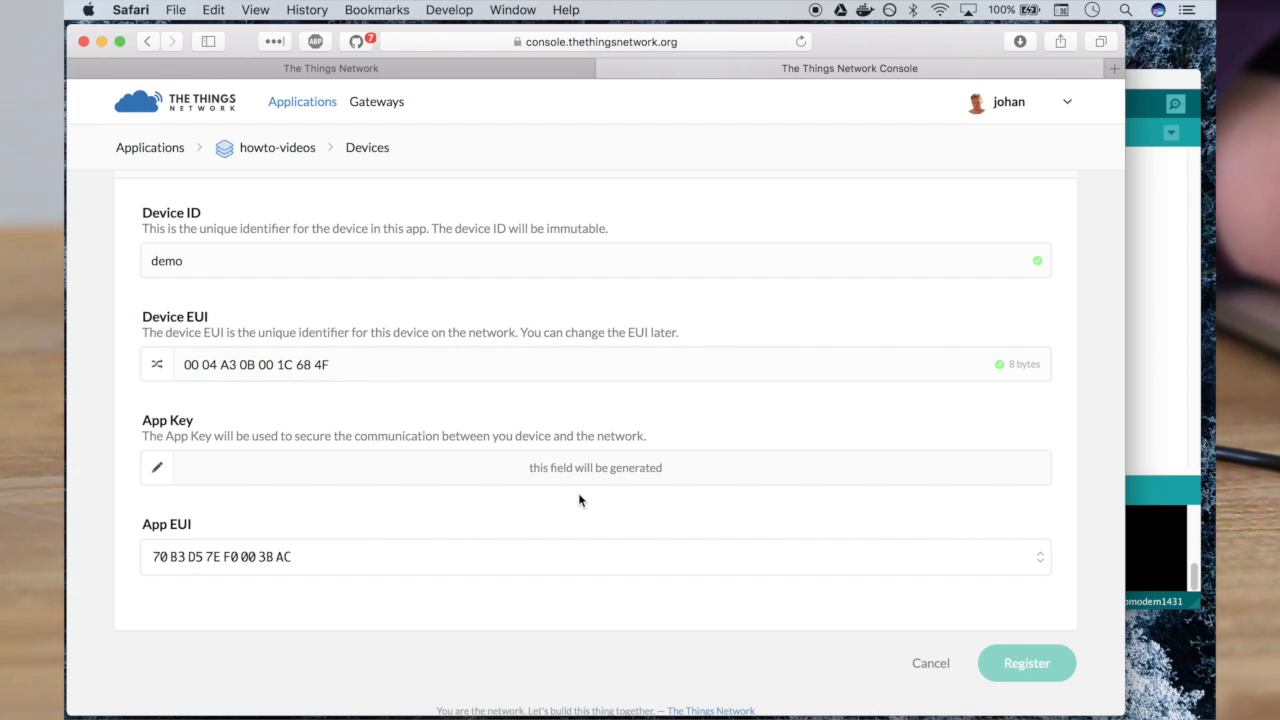
{"action": "left_click", "coordinate": [1026, 663]}
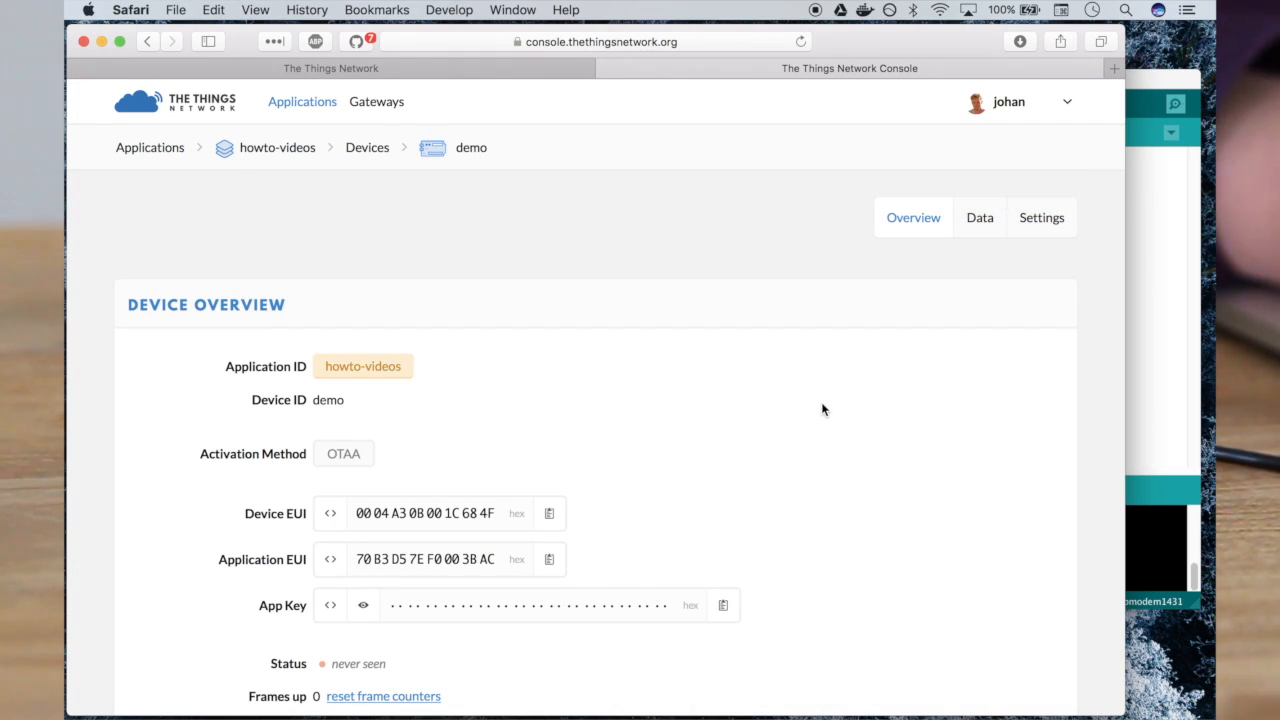
- Scroll the demo device overview showing status never seen and zero frames
{"action": "scroll", "scroll_direction": "down", "scroll_amount": 3}
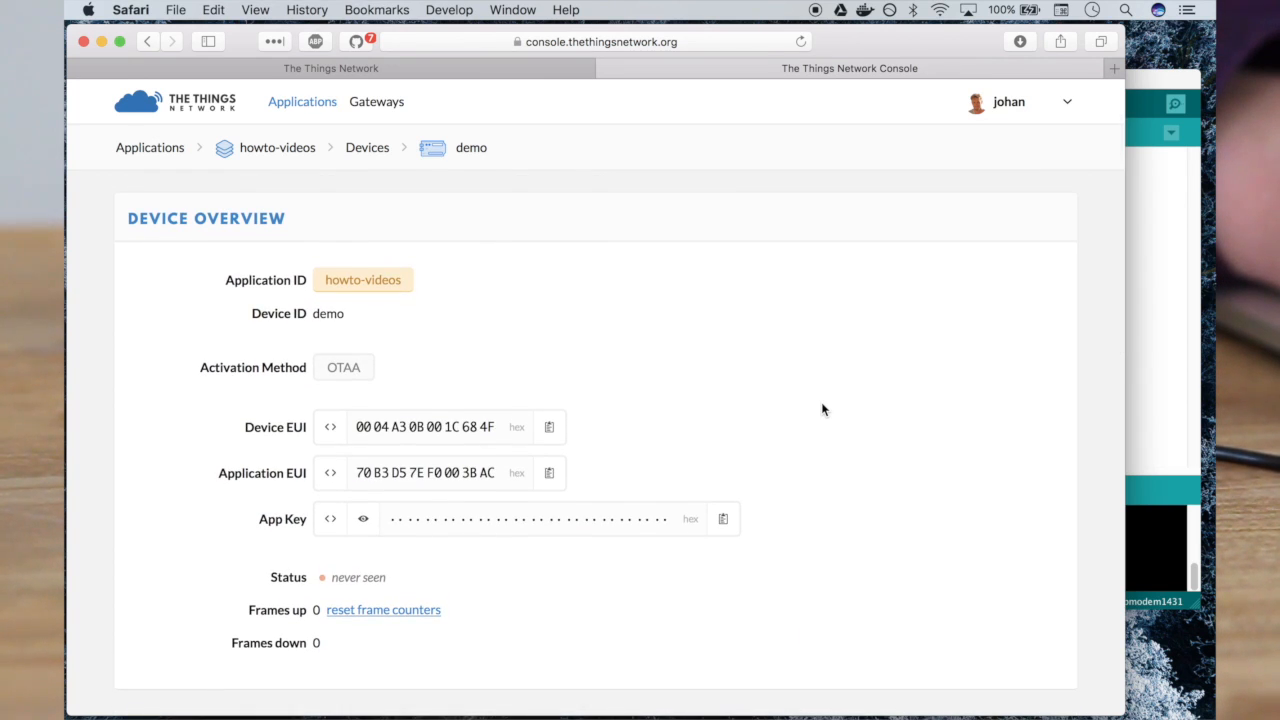
{"action": "mouse_move", "coordinate": [856, 328]}
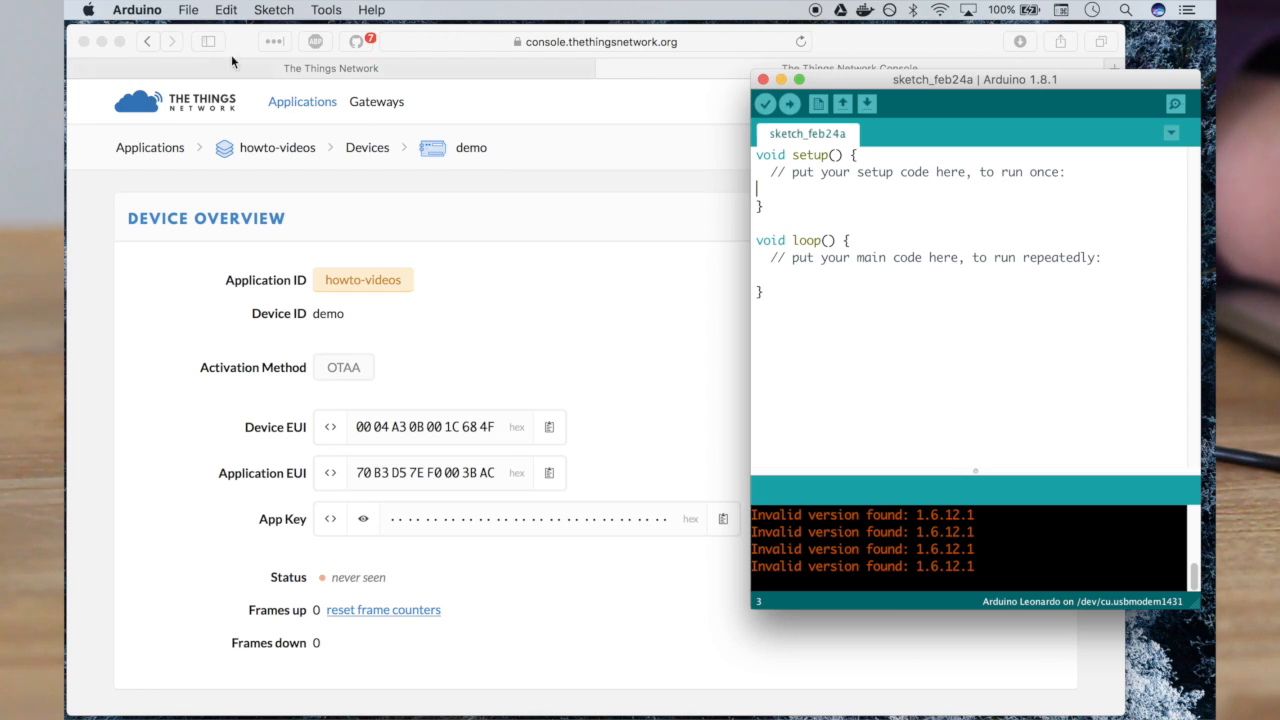
- Open the SendOTAA sketch from File > Examples > TheThingsNetwork
{"action": "left_click", "coordinate": [188, 10]}
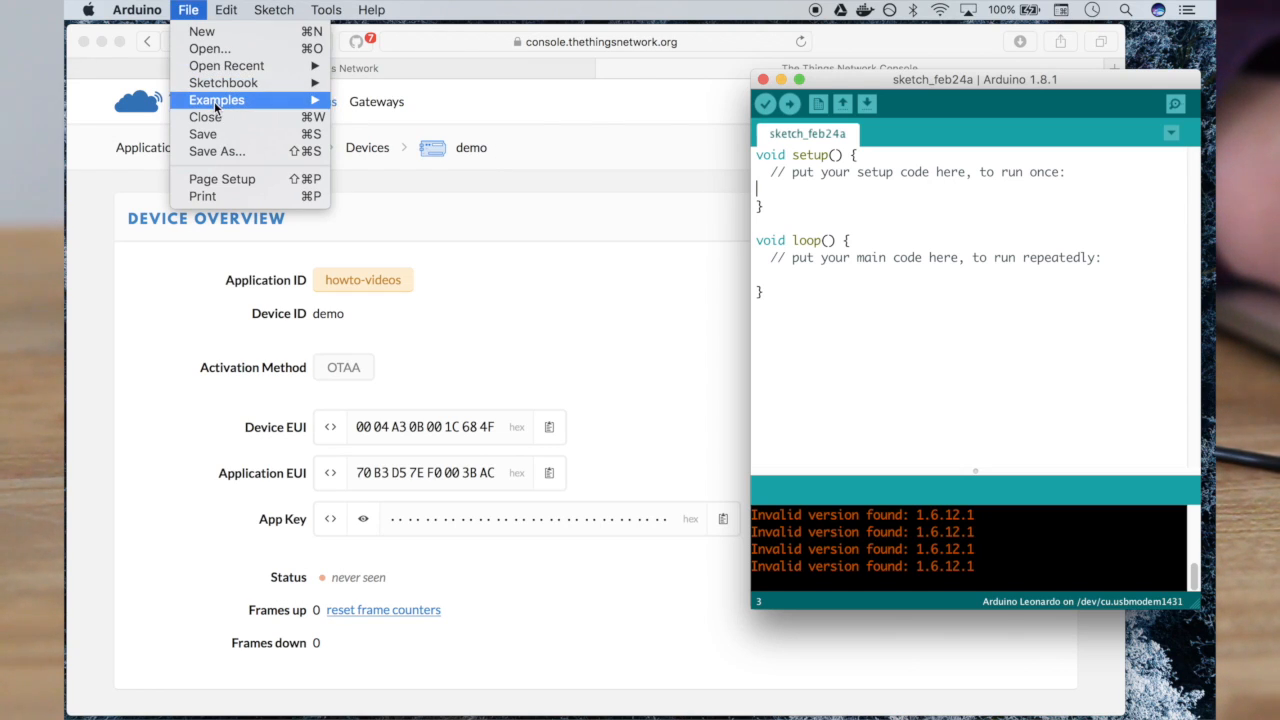
{"action": "left_click", "coordinate": [216, 99]}
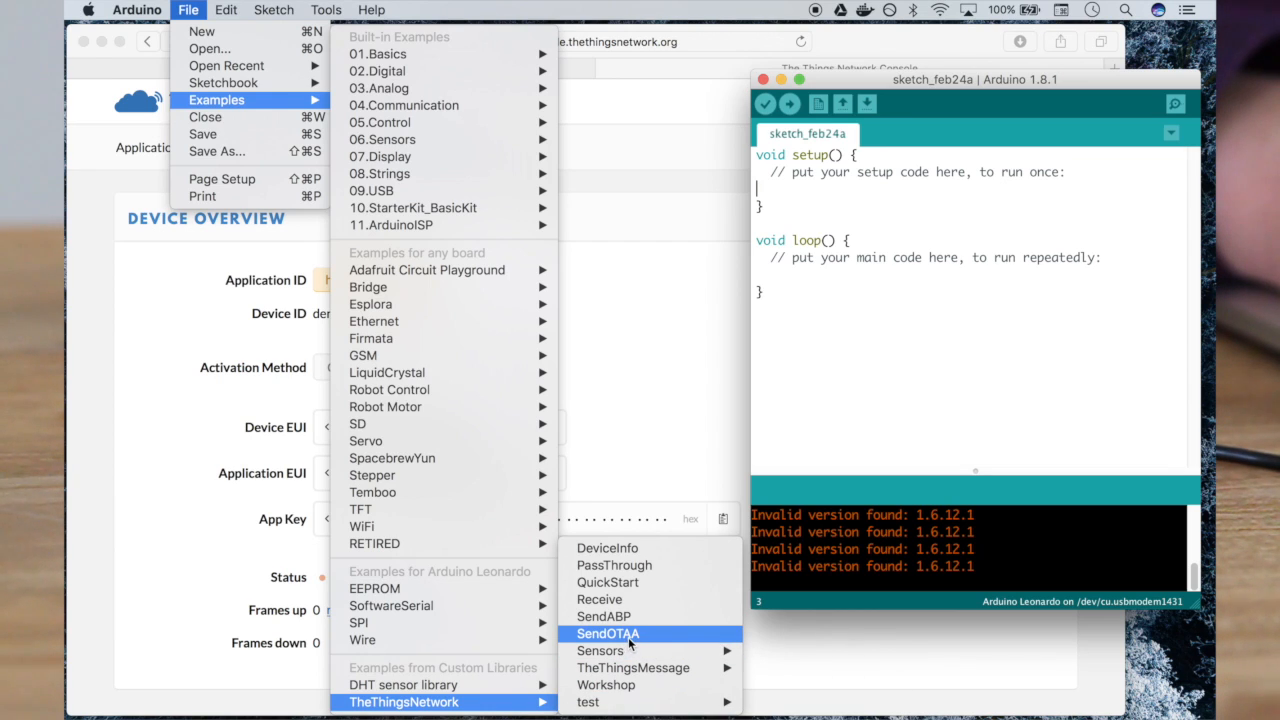
{"action": "mouse_move", "coordinate": [670, 640]}
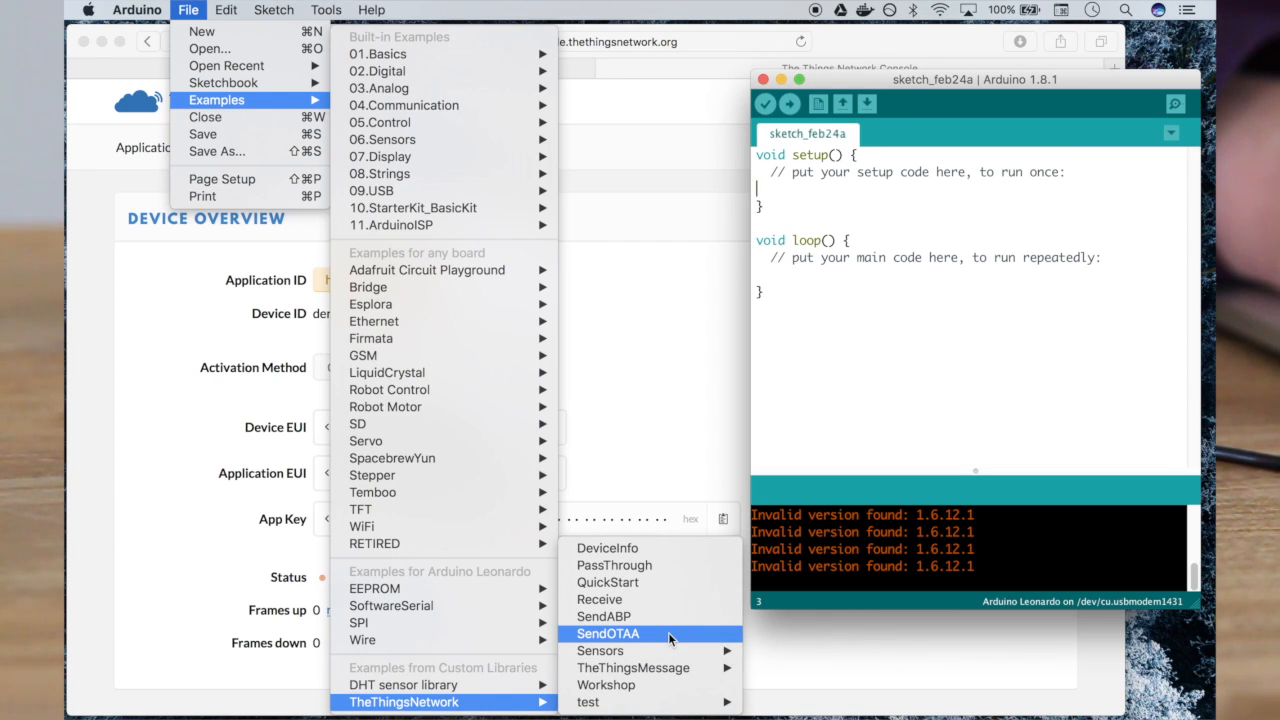
{"action": "left_click", "coordinate": [608, 633]}
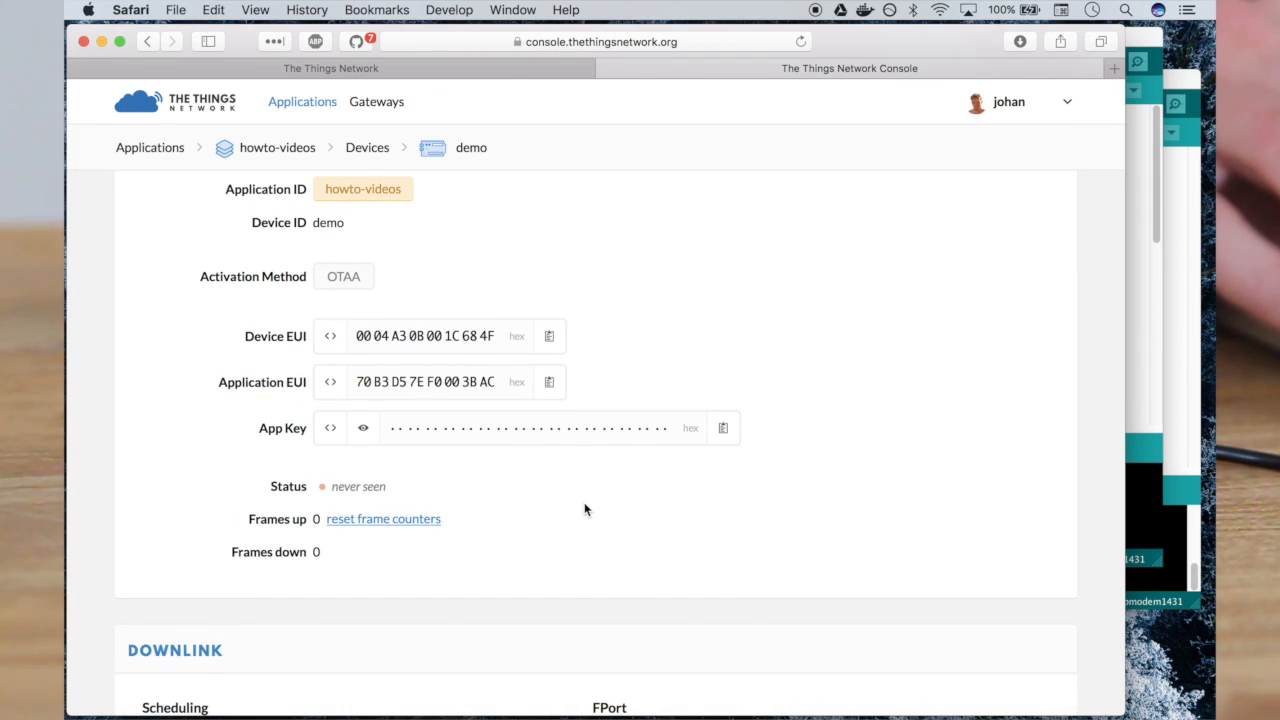
{"action": "scroll", "scroll_direction": "down", "scroll_amount": 3}
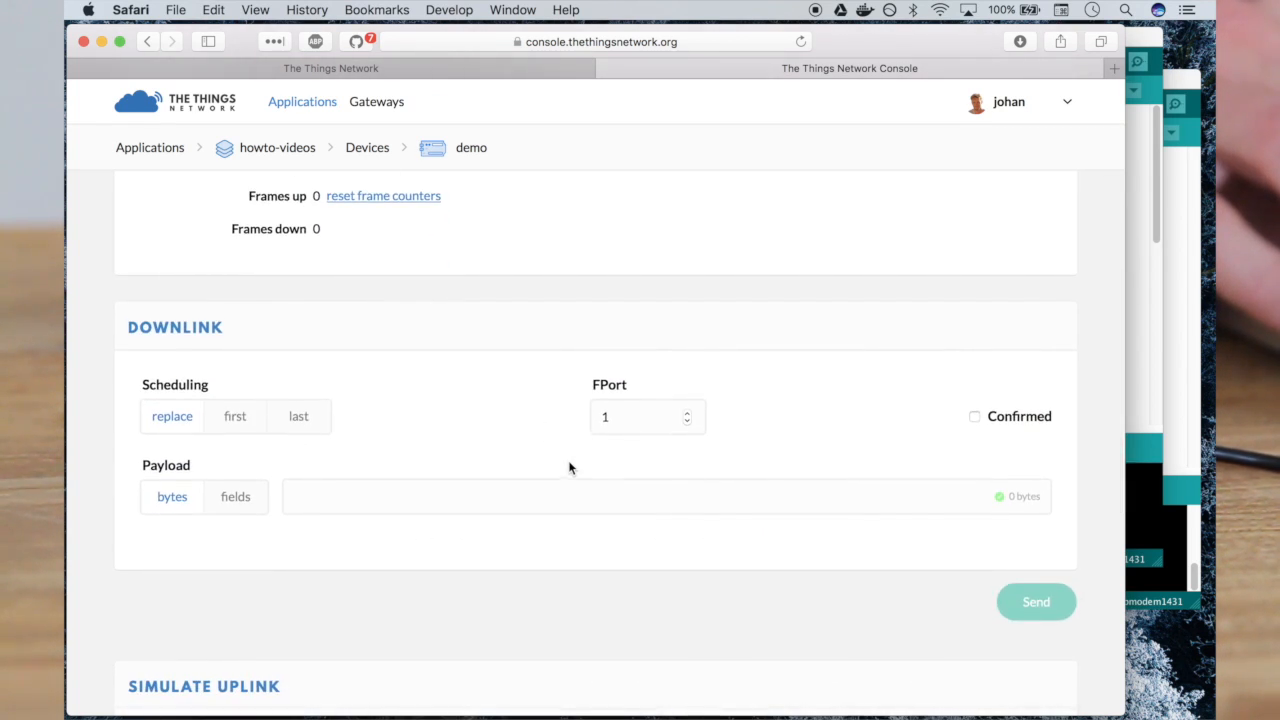
{"action": "scroll", "scroll_direction": "down", "scroll_amount": 3}
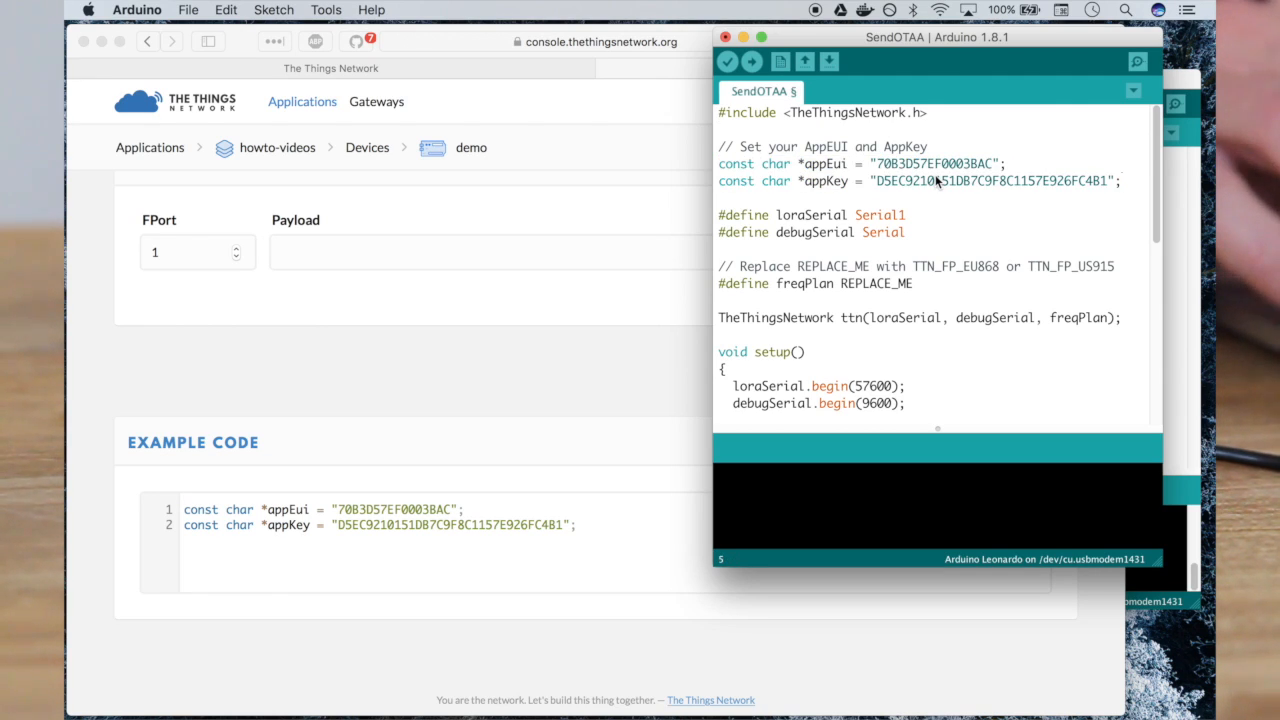
{"action": "mouse_move", "coordinate": [947, 273]}
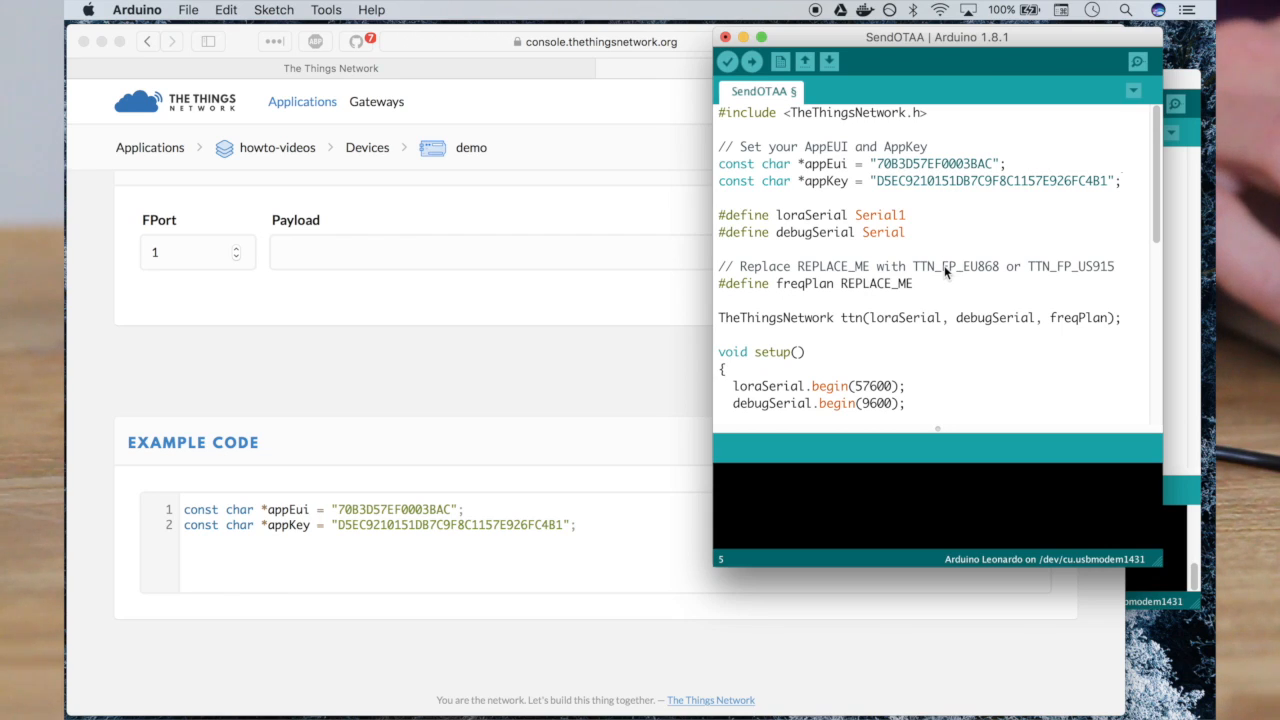
- Set SendOTAA's frequency plan to TTN_FP_EU868 and upload it to the Leonardo
{"action": "double_click", "coordinate": [955, 266]}
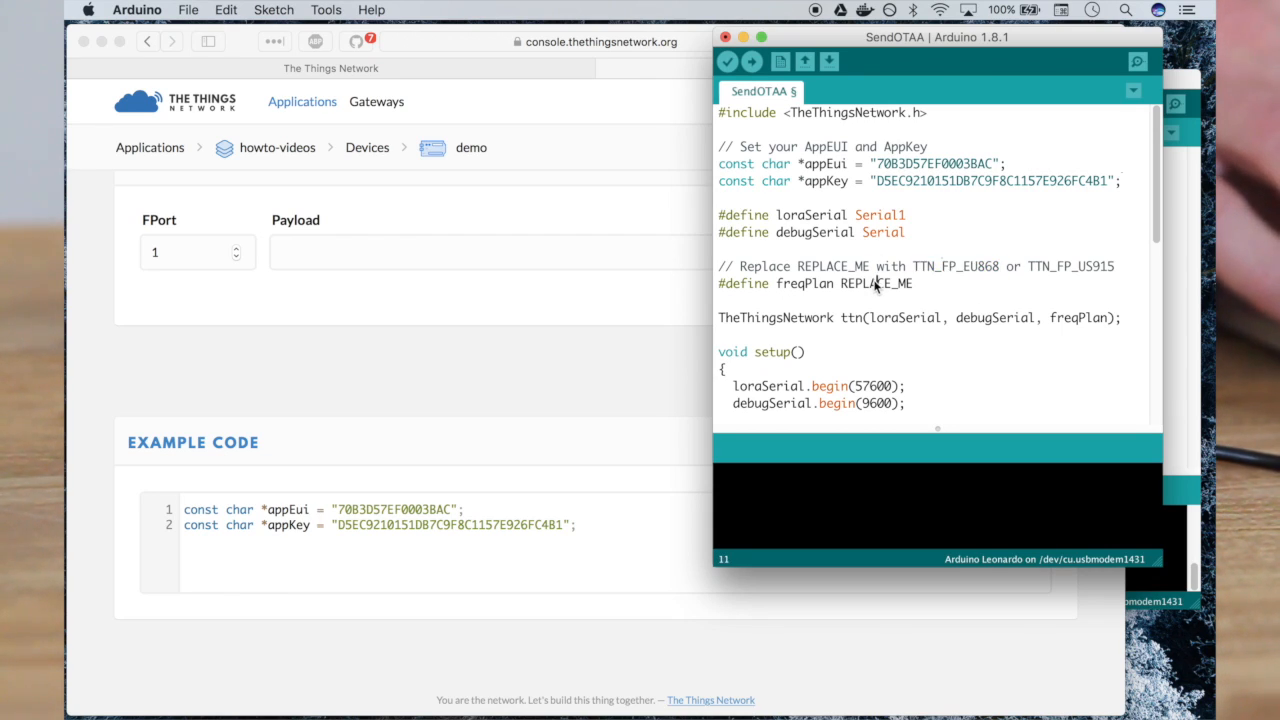
{"action": "type", "text": "TTN_FP_EU868"}
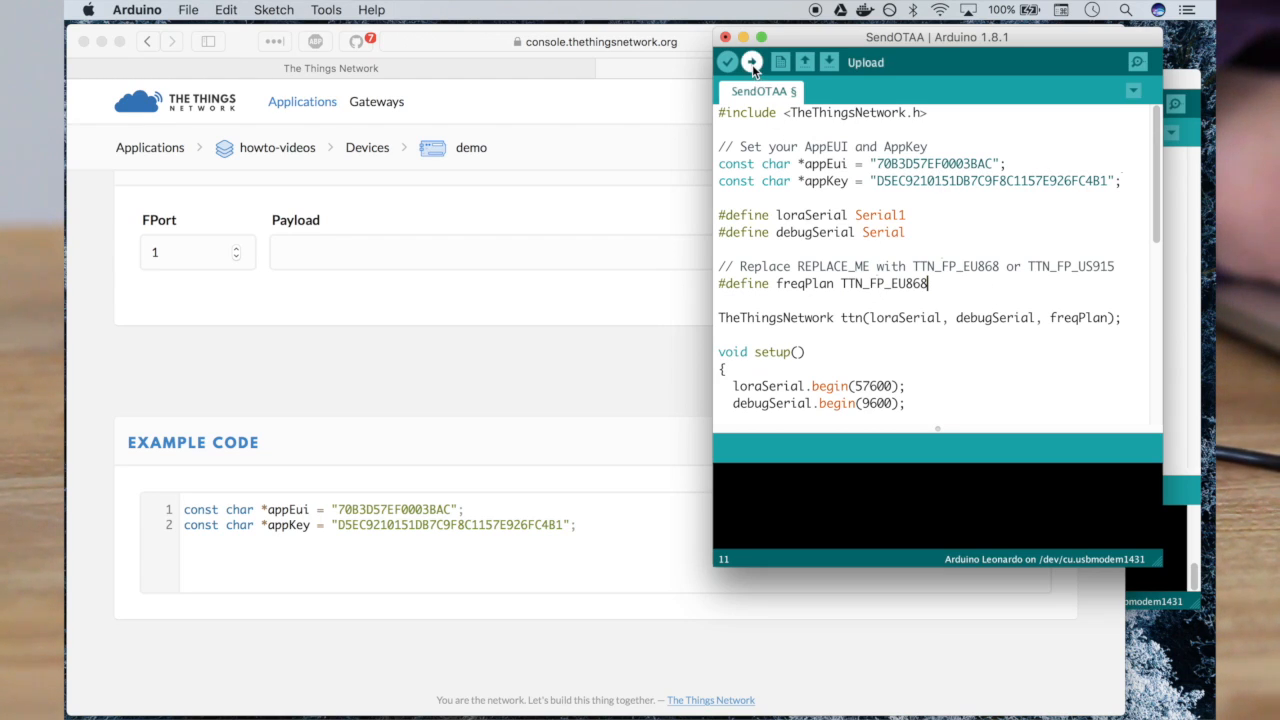
{"action": "left_click", "coordinate": [325, 9]}
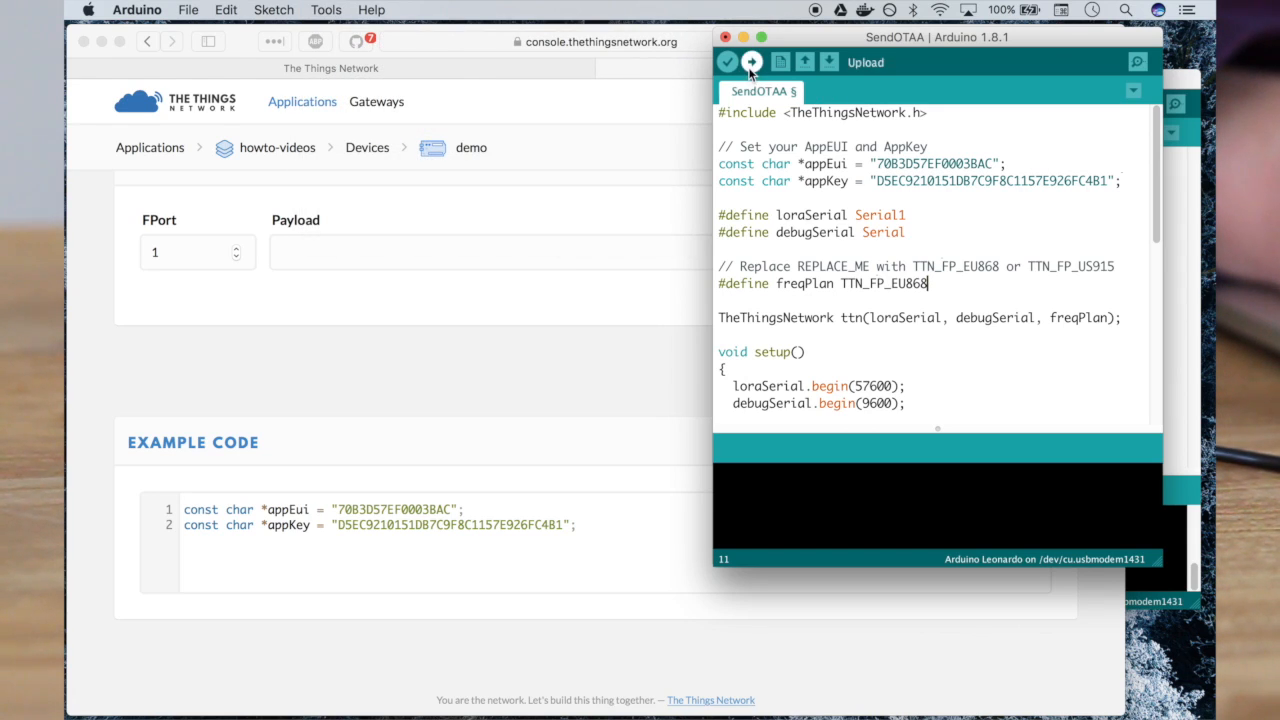
{"action": "left_click", "coordinate": [751, 62]}
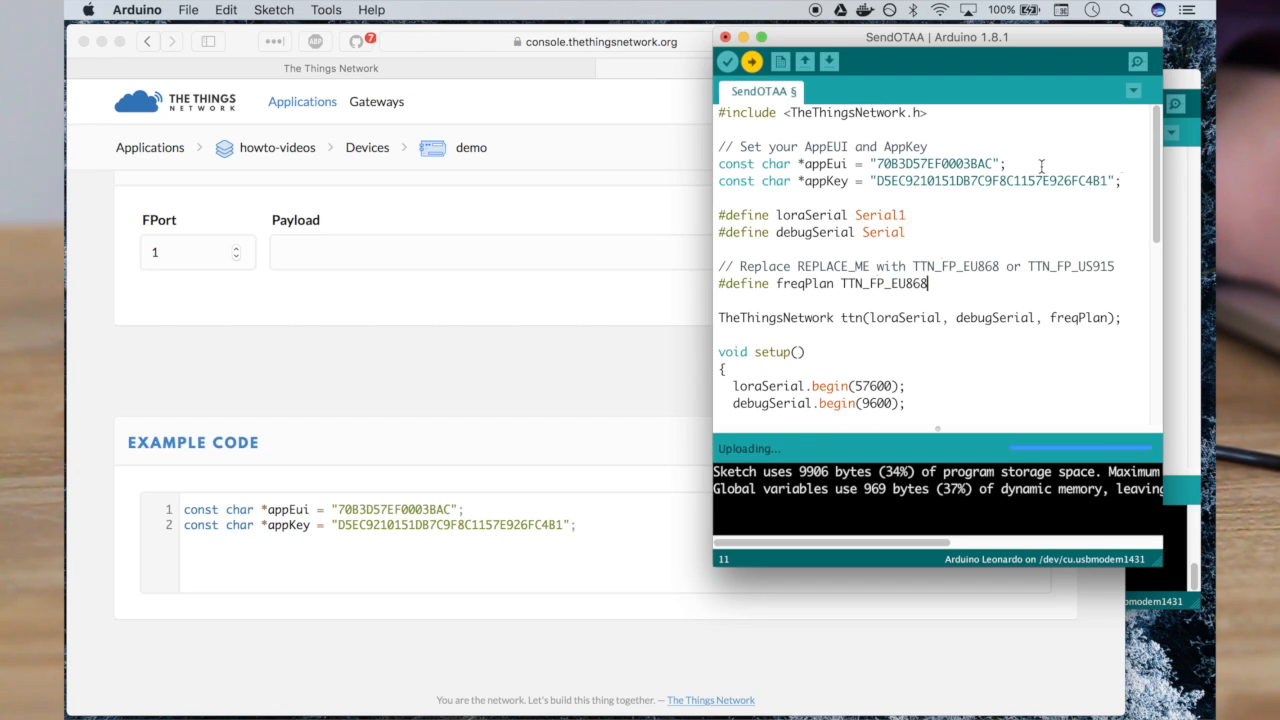
{"action": "mouse_move", "coordinate": [1137, 62]}
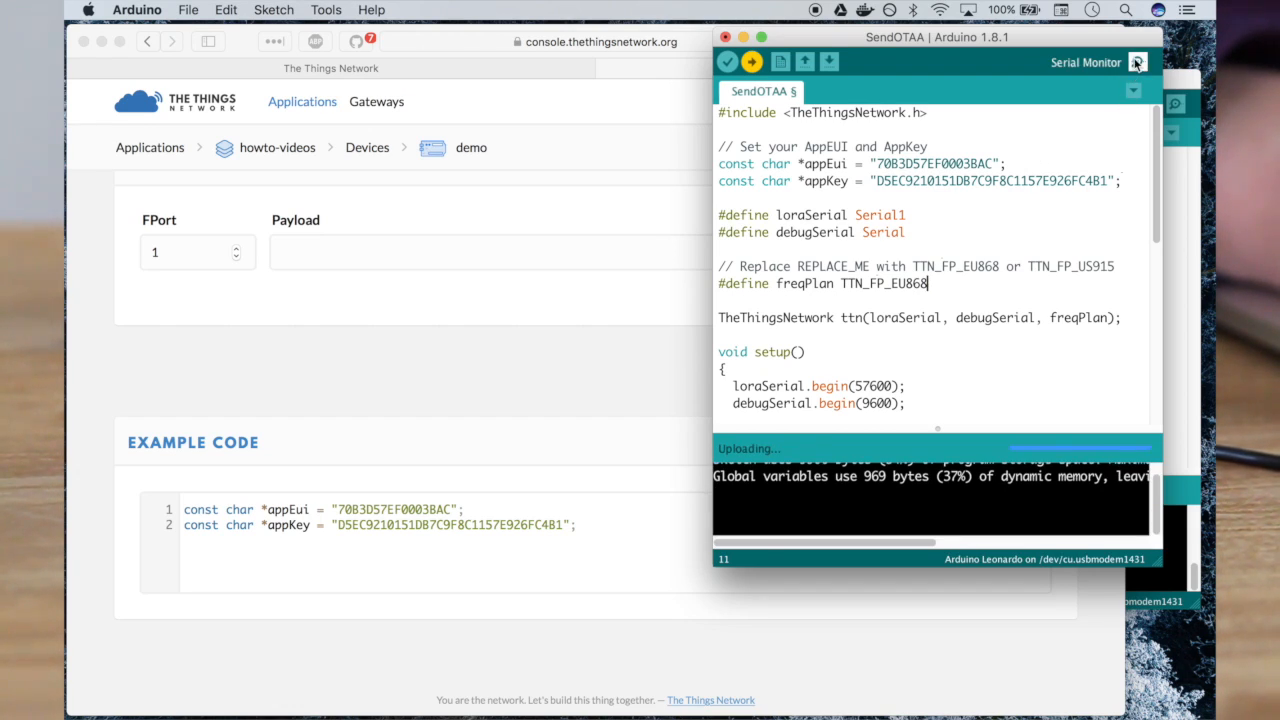
- Open the serial monitor to watch the OTAA join and transmission messages
{"action": "left_click", "coordinate": [1137, 62]}
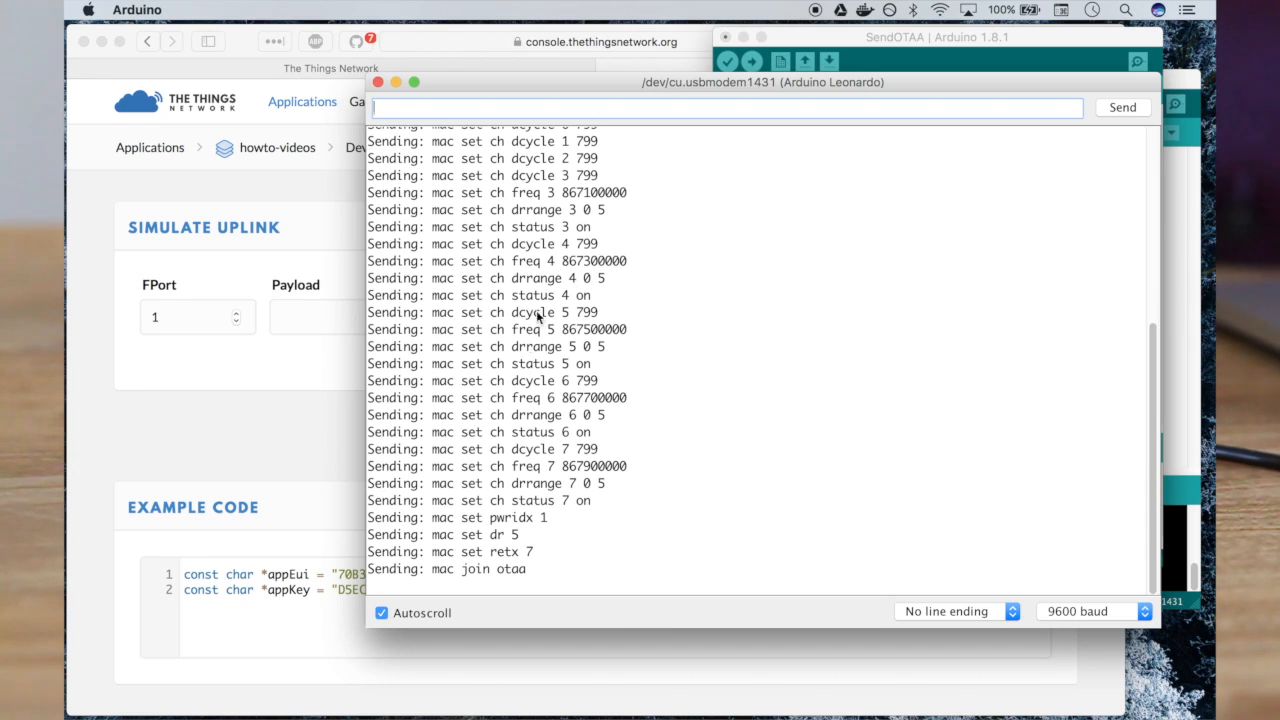
{"action": "mouse_move", "coordinate": [495, 373]}
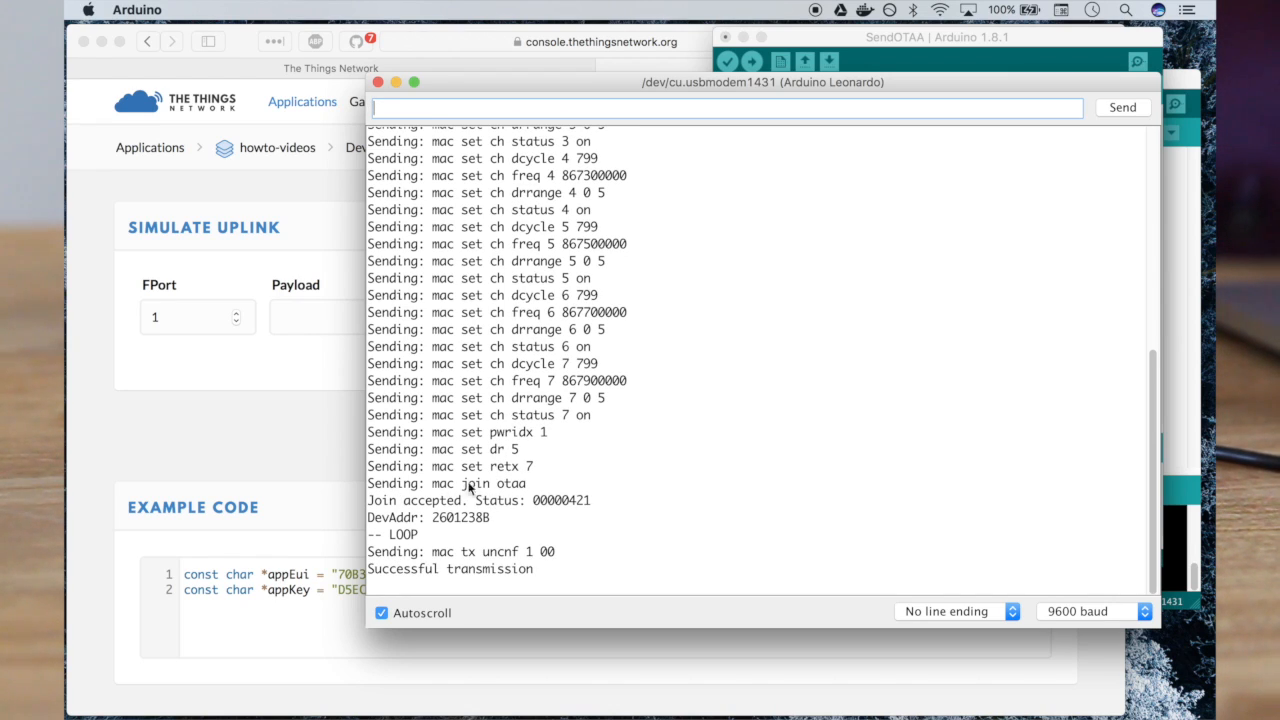
{"action": "mouse_move", "coordinate": [545, 487]}
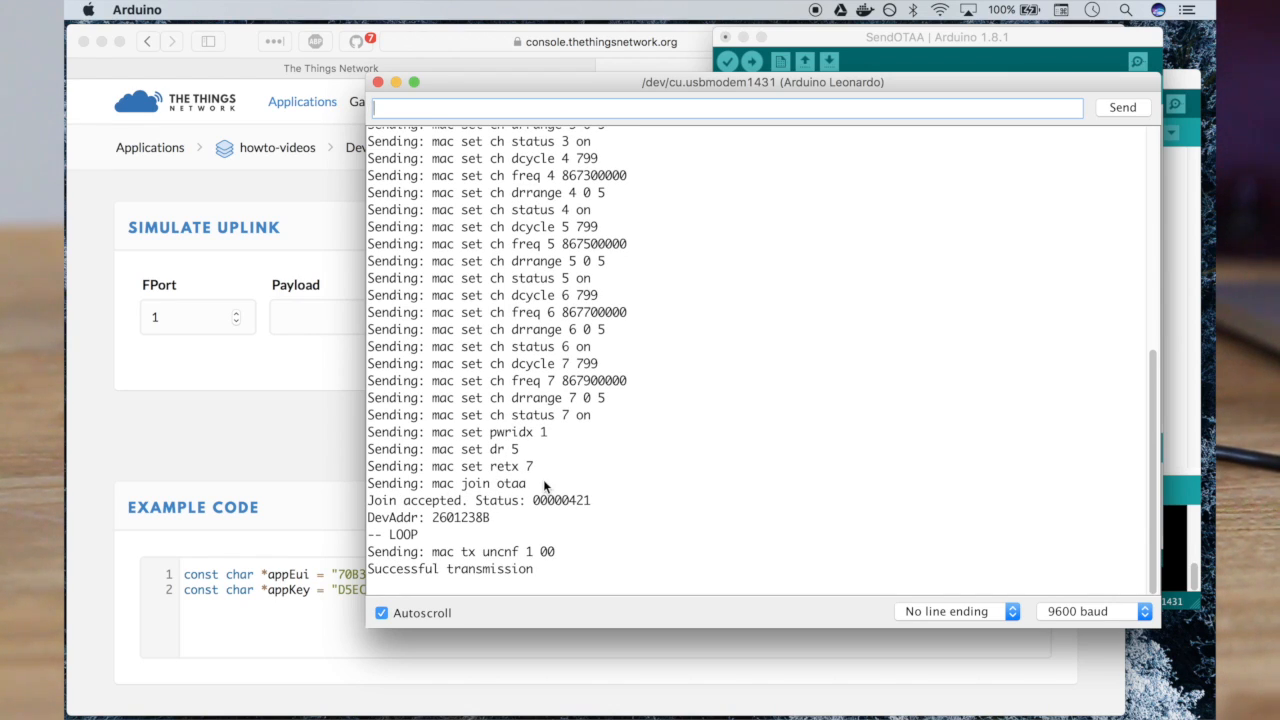
{"action": "mouse_move", "coordinate": [293, 432]}
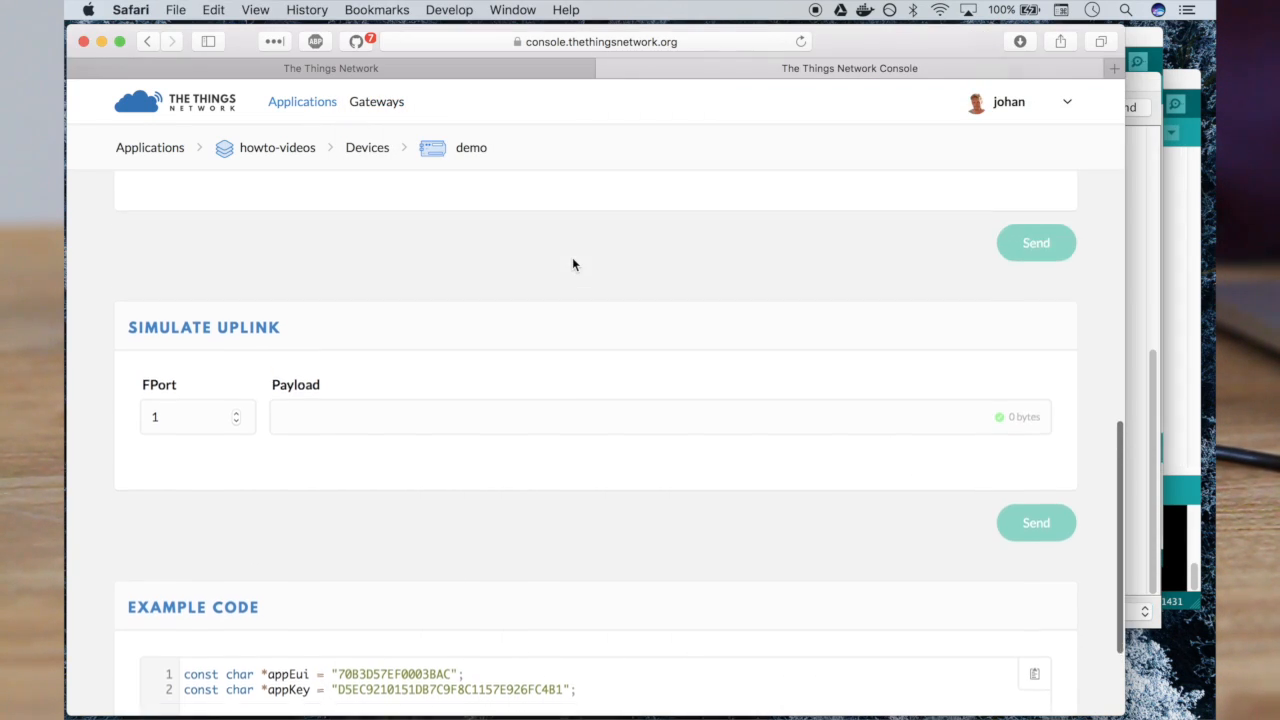
- Scroll the demo device Overview to check address 26 01 23 8B, recent status and one frame up
{"action": "scroll", "scroll_direction": "up", "scroll_amount": 3}
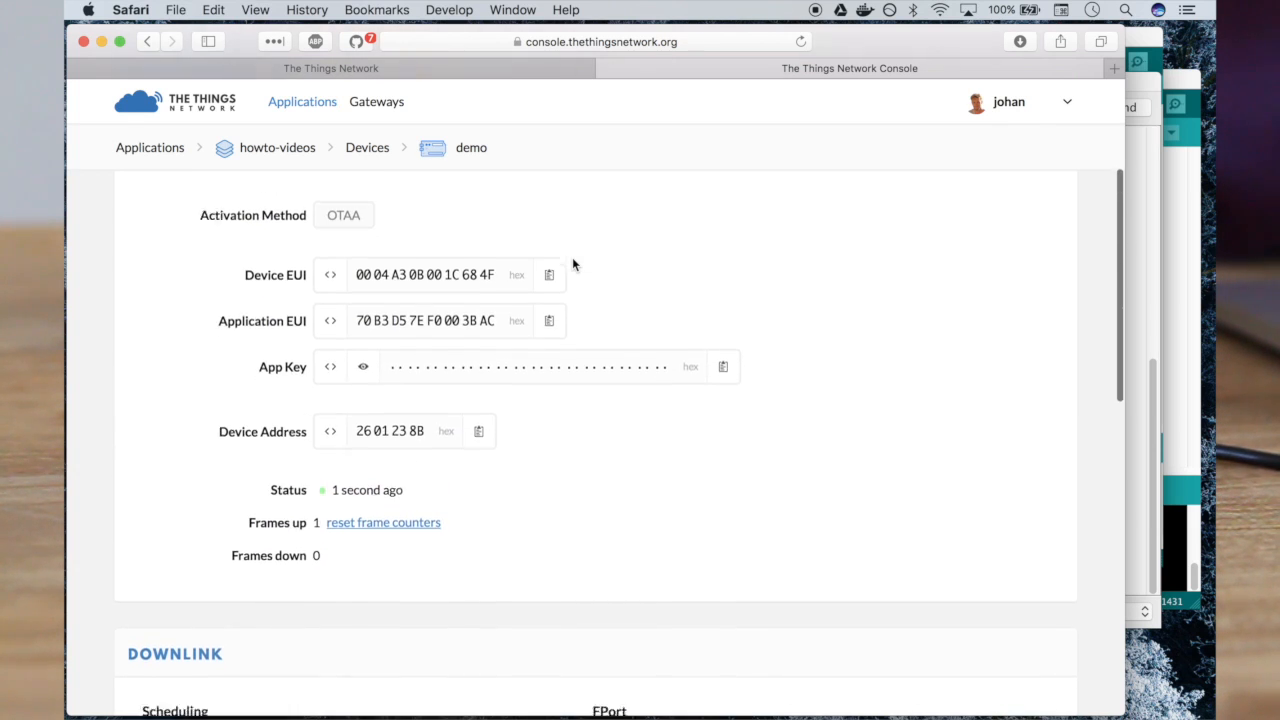
{"action": "scroll", "scroll_direction": "down", "scroll_amount": 3}
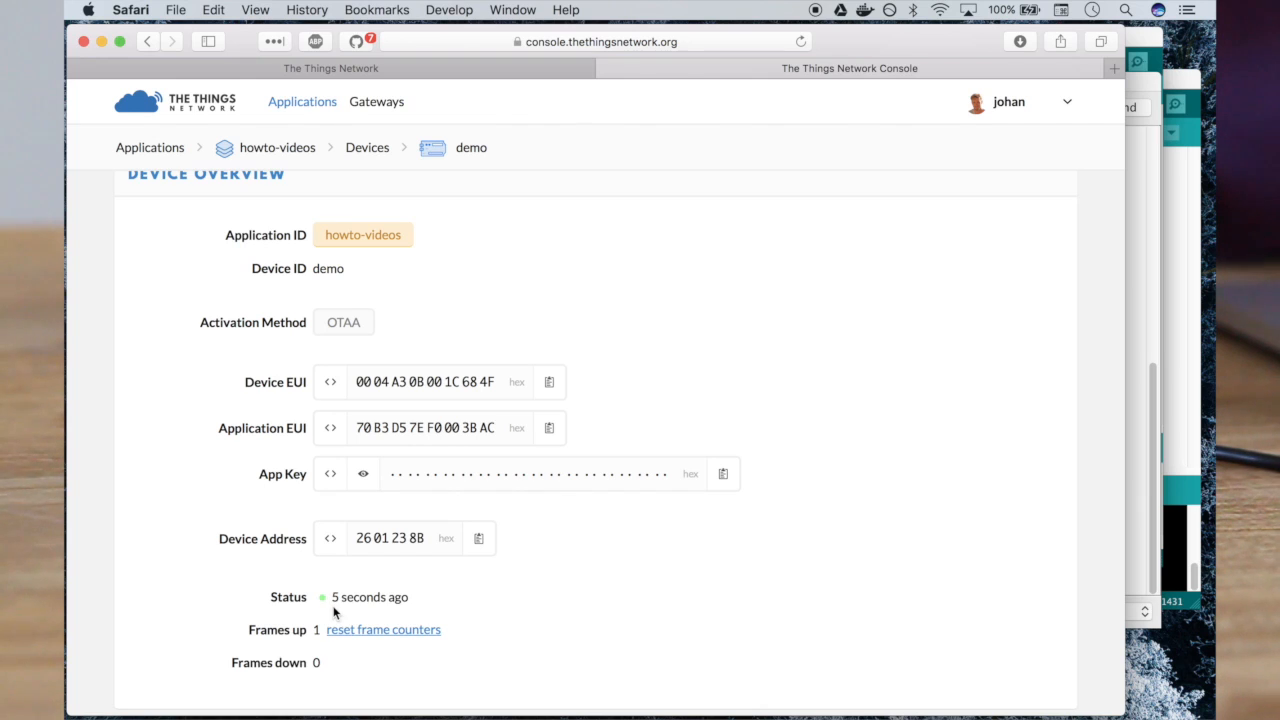
{"action": "mouse_move", "coordinate": [696, 302]}
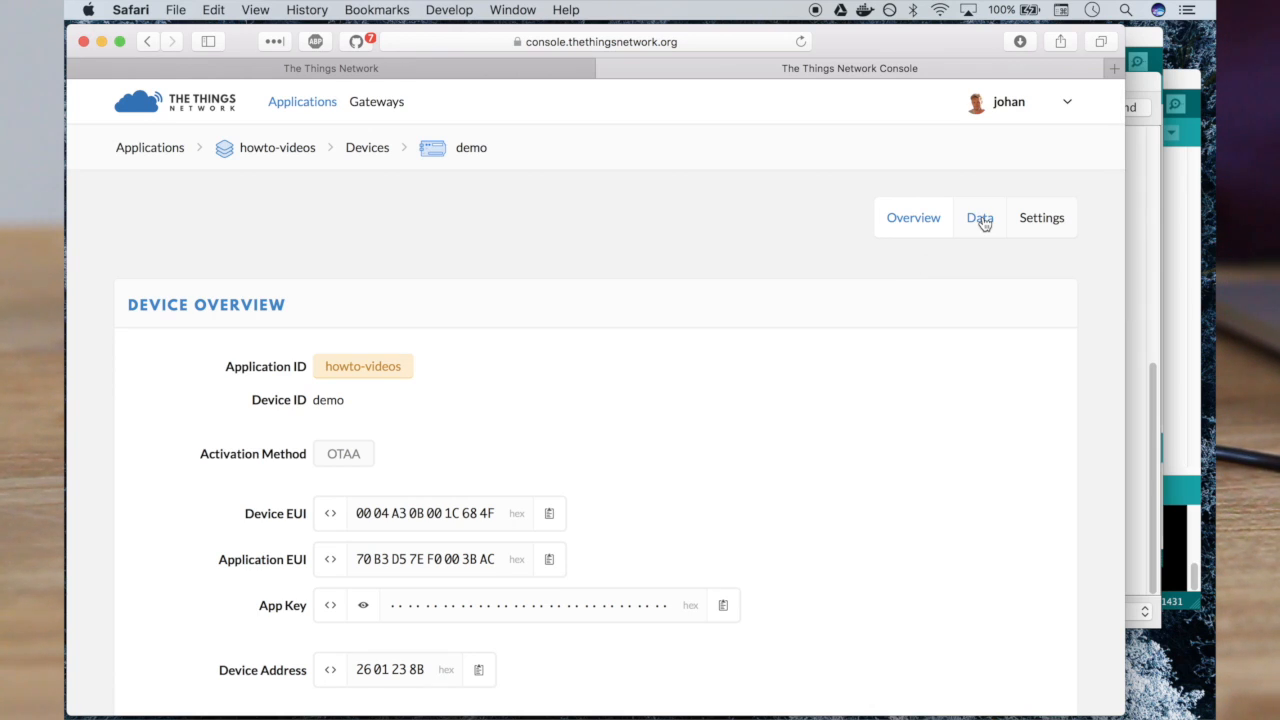
- View the demo device's Data log showing an activation and three port-1 uplinks with payload 00
{"action": "left_click", "coordinate": [979, 217]}
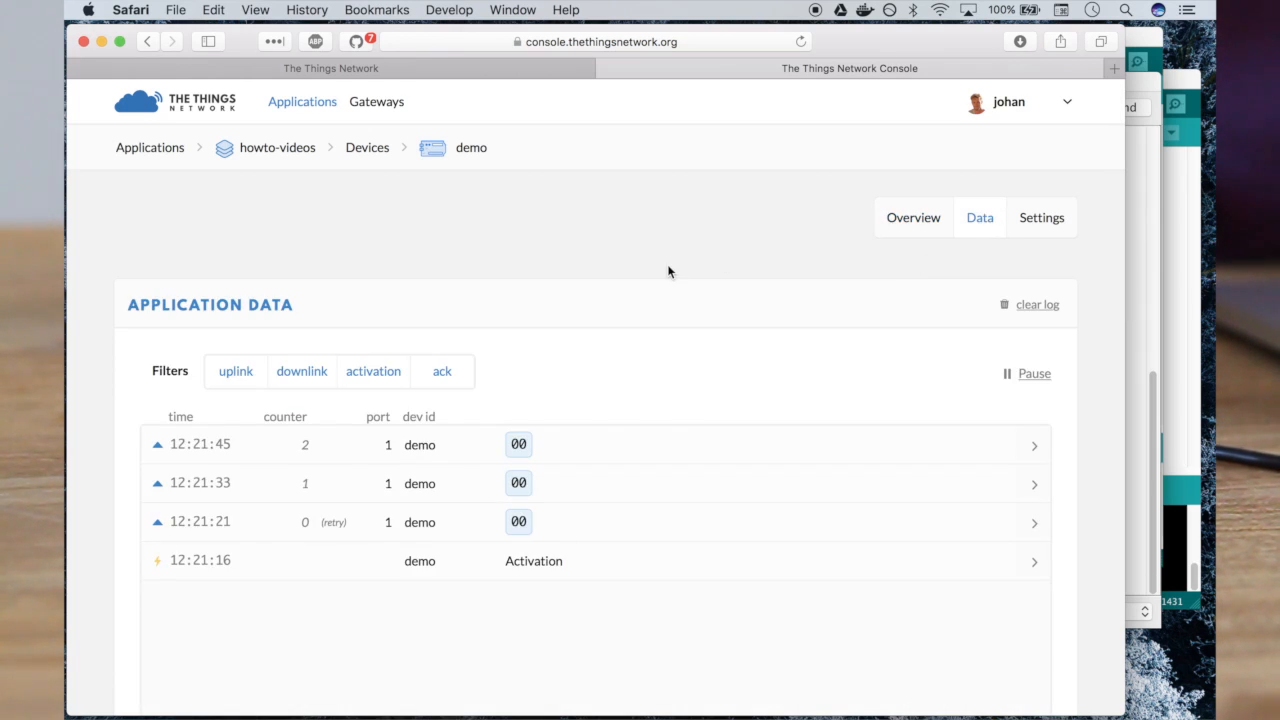
{"action": "scroll", "scroll_direction": "down", "scroll_amount": 3}
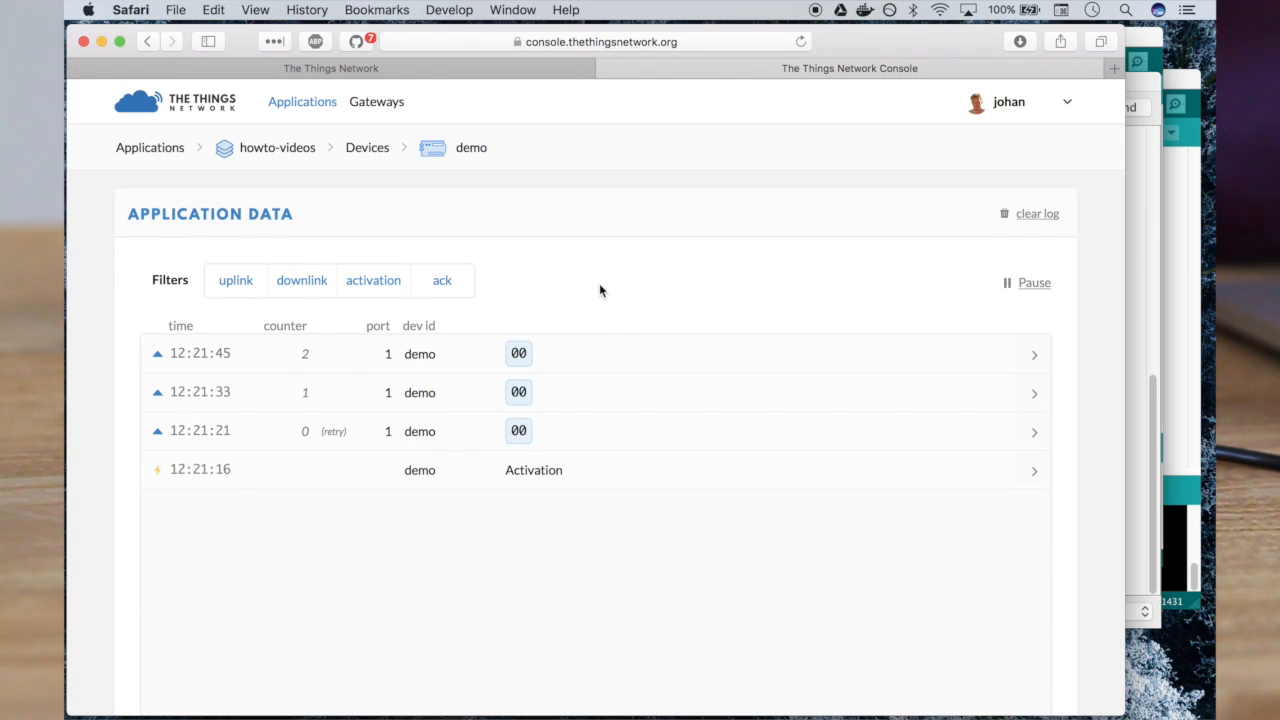
{"action": "mouse_move", "coordinate": [592, 489]}
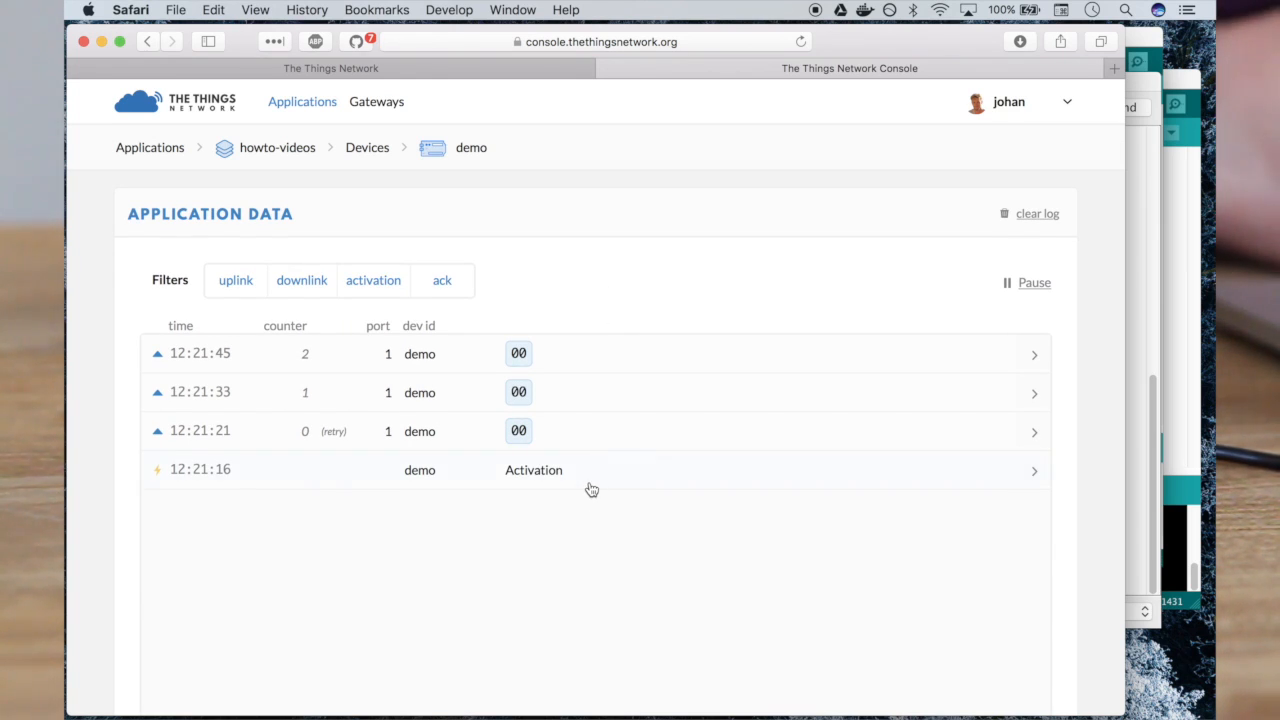
{"action": "mouse_move", "coordinate": [597, 445]}
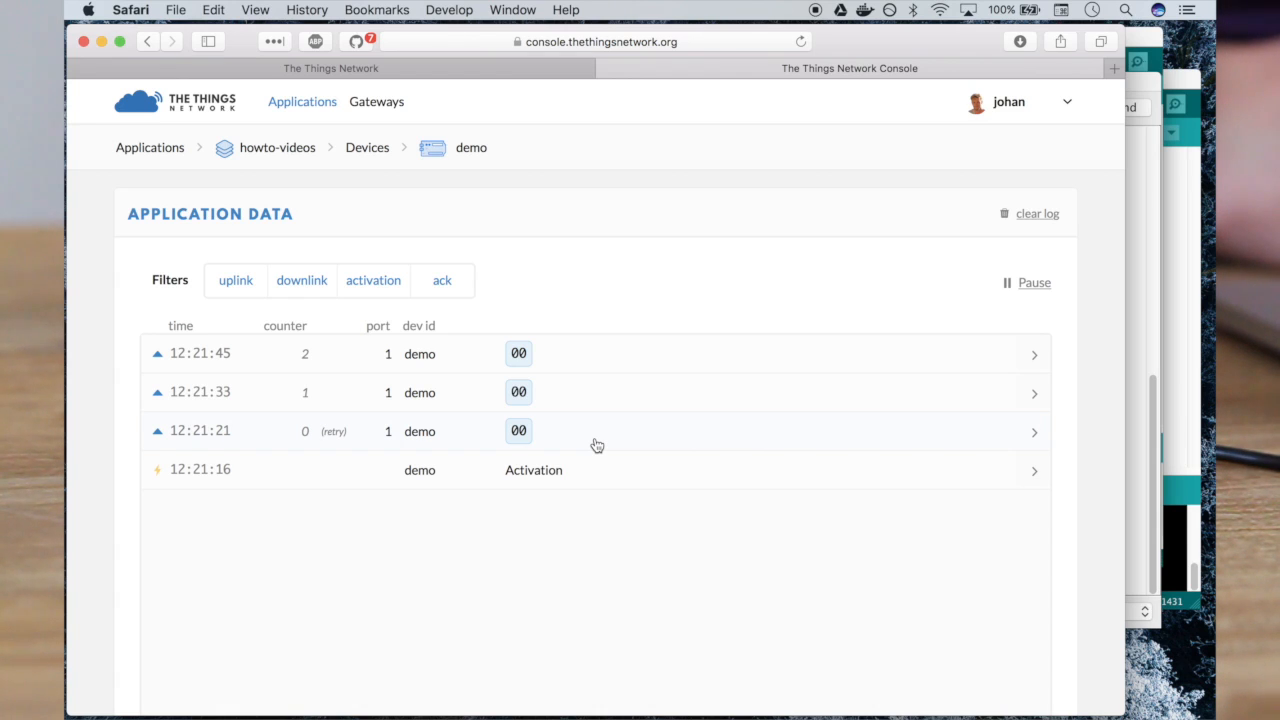